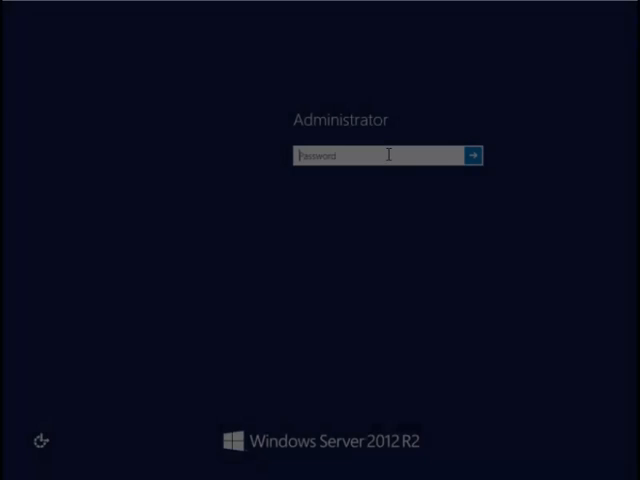
- Sign in as Administrator, rename the computer via sconfig option 2, and restart
type("•••")
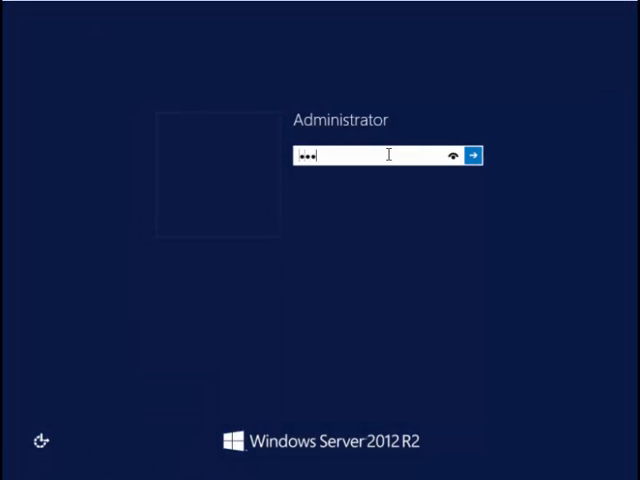
left_click(477, 157)
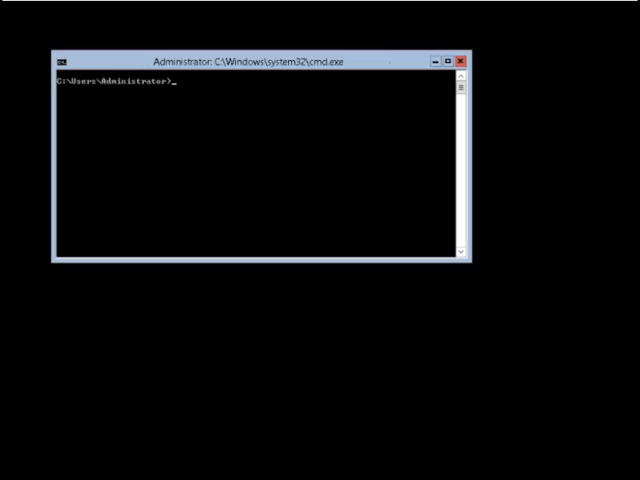
type("sco")
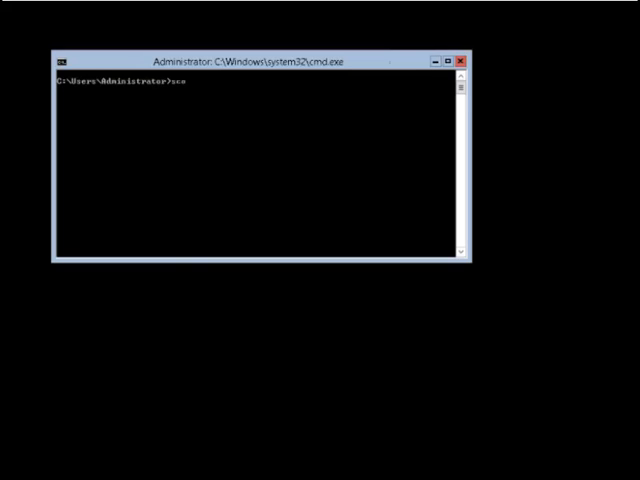
type("nfig")
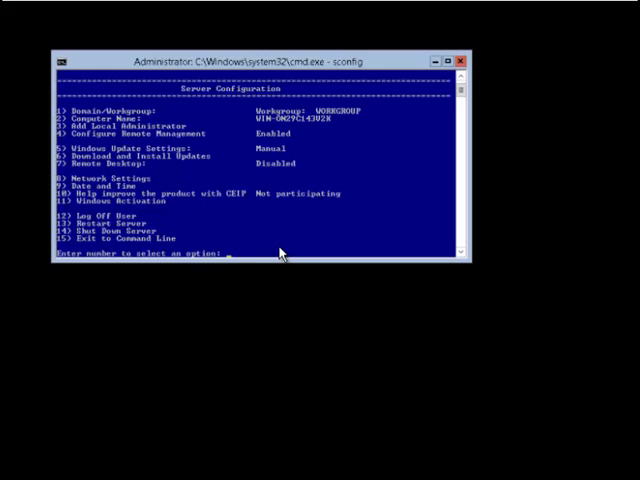
type("2")
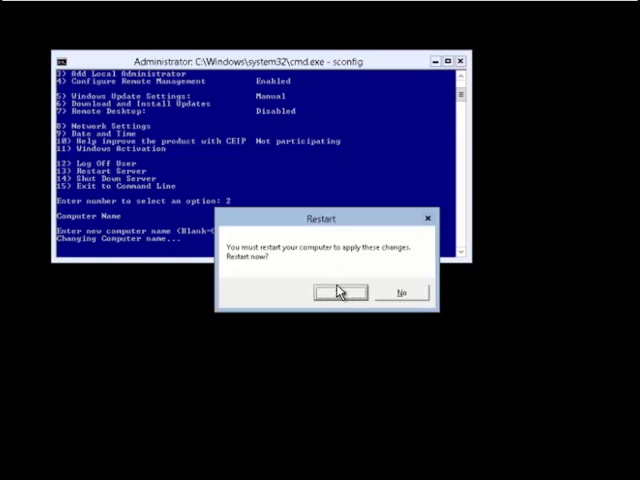
left_click(340, 291)
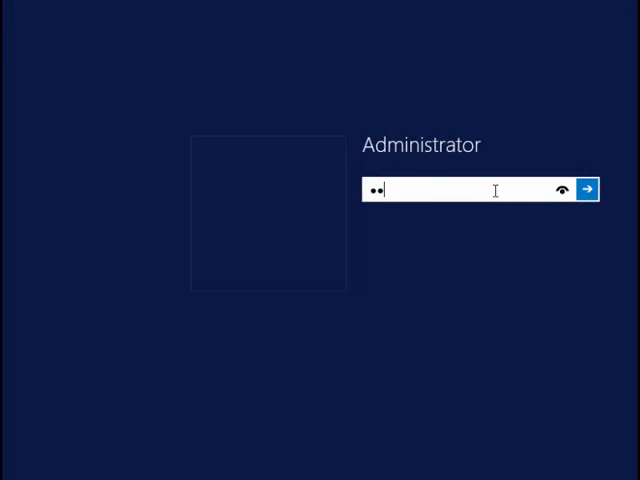
- Sign back in as Administrator and relaunch sconfig
left_click(586, 190)
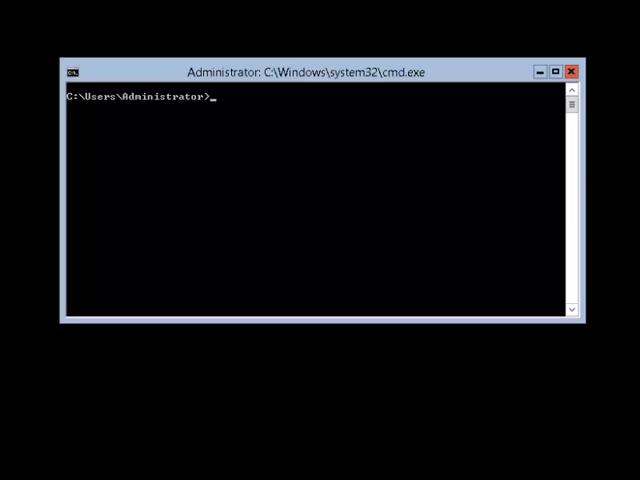
type("sco")
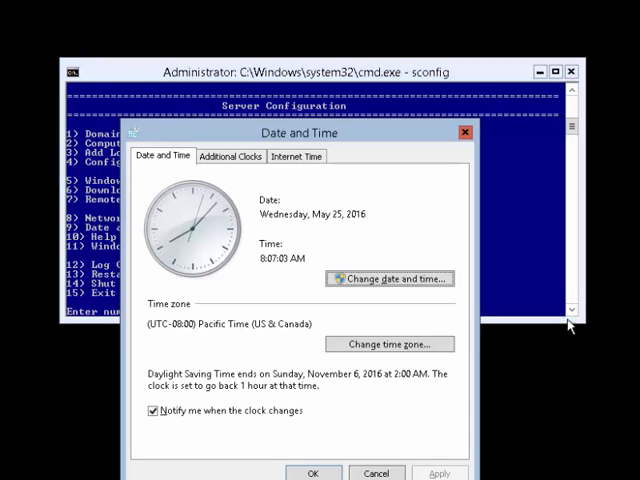
- Set the time zone to (UTC) Dublin, Edinburgh, Lisbon, London, then exit sconfig with 15
left_click(388, 343)
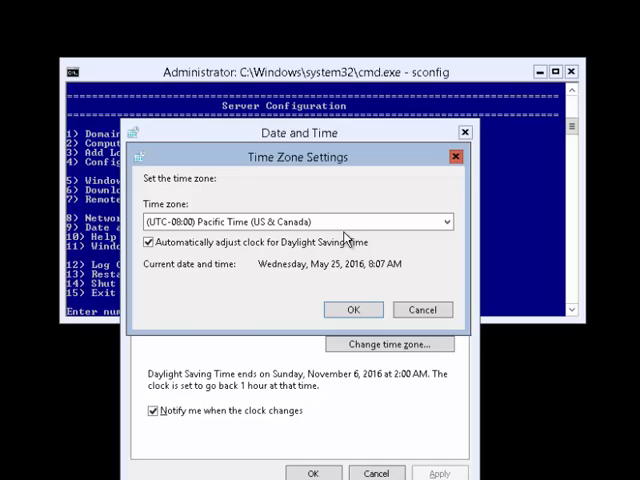
left_click(446, 221)
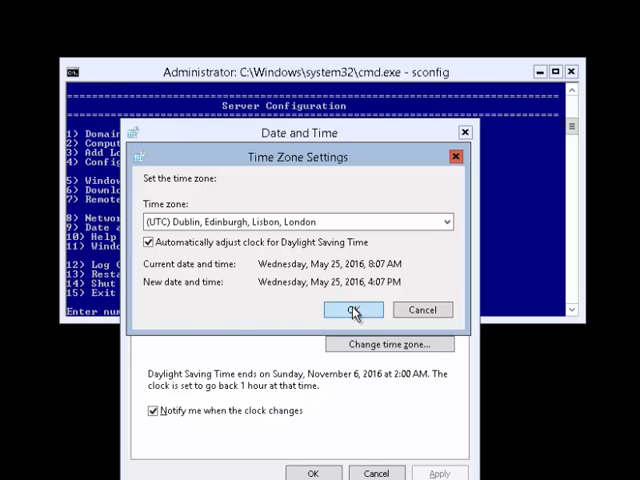
left_click(352, 309)
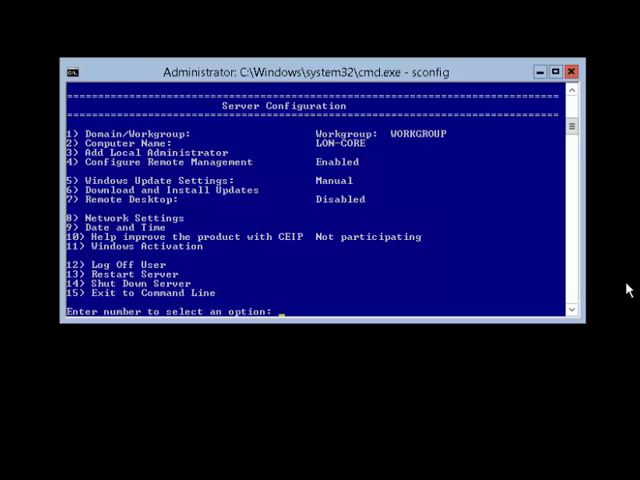
mouse_move(478, 285)
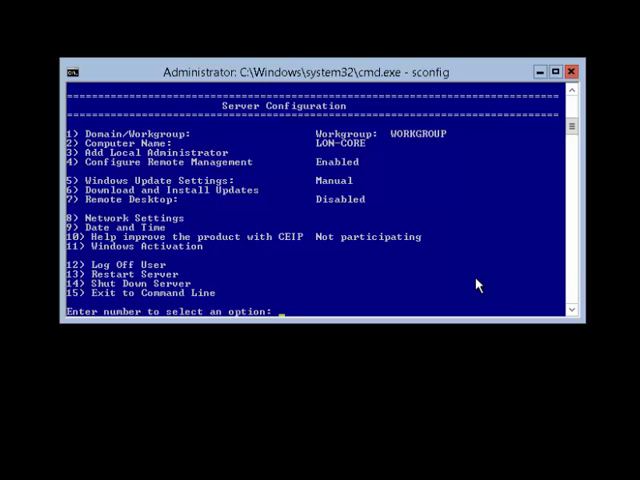
type("15")
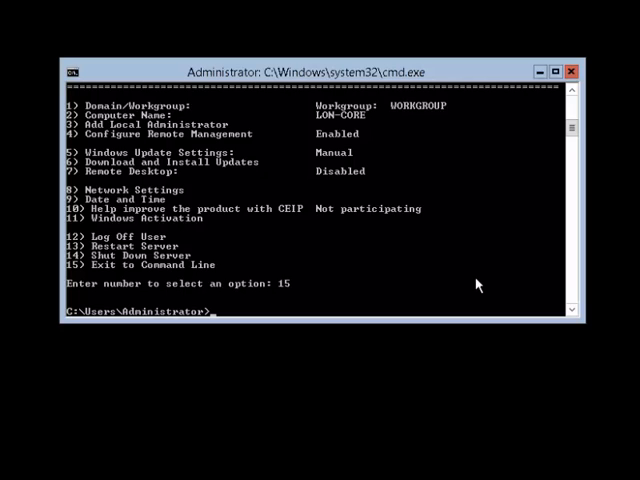
- Confirm the account is lon-core\administrator, keep time and date unchanged, and relaunch sconfig
type("whoami")
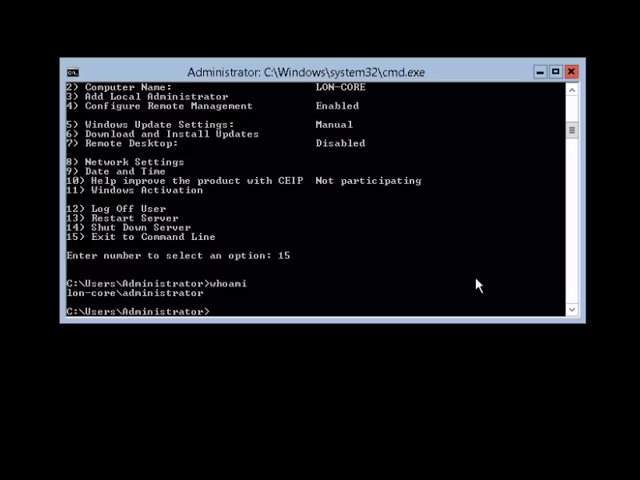
mouse_move(508, 288)
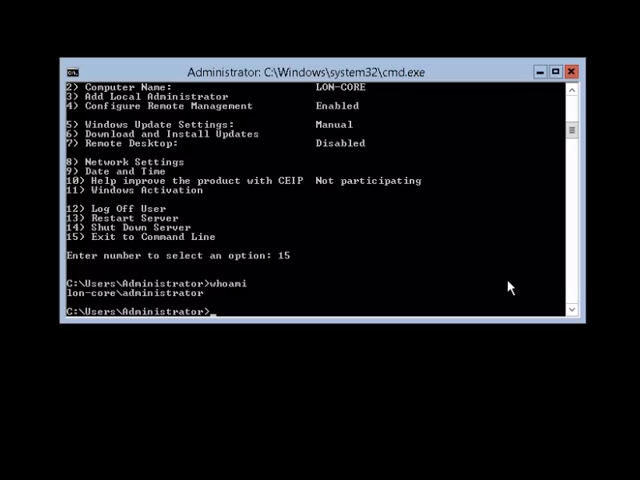
type("time")
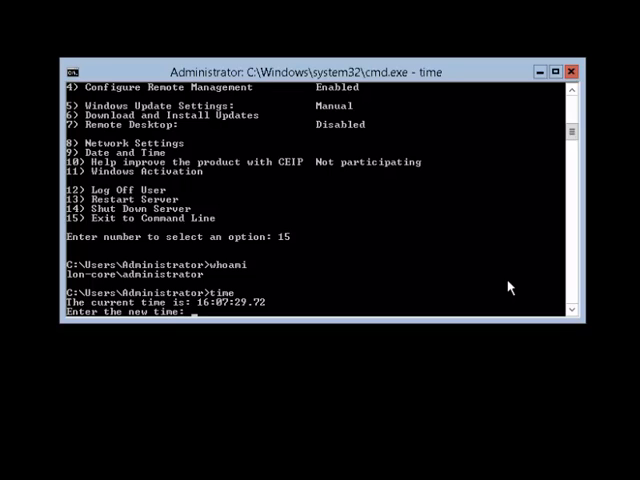
type("date")
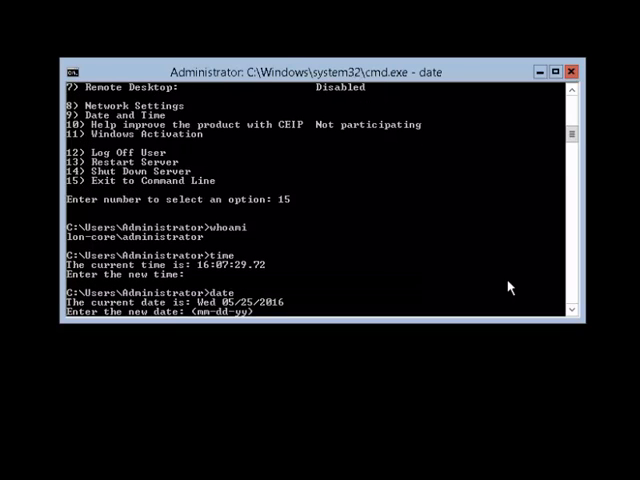
key("Enter")
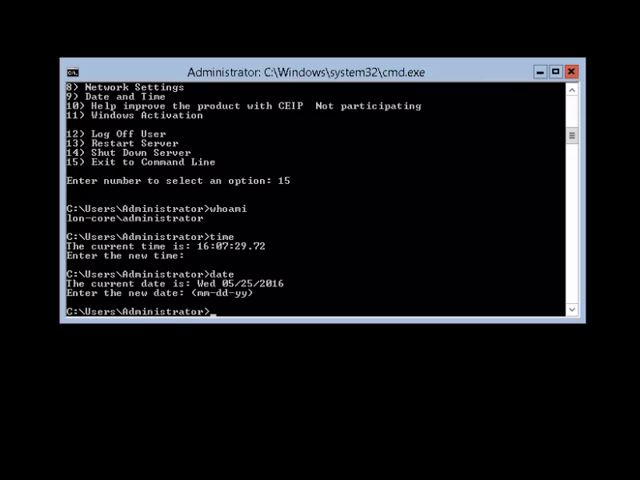
type("sconfig")
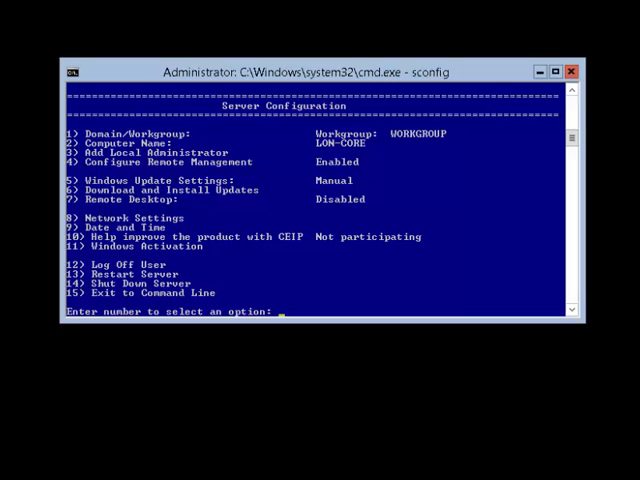
- Select network adapter 10 in Network Settings and switch it to static addressing
type("8")
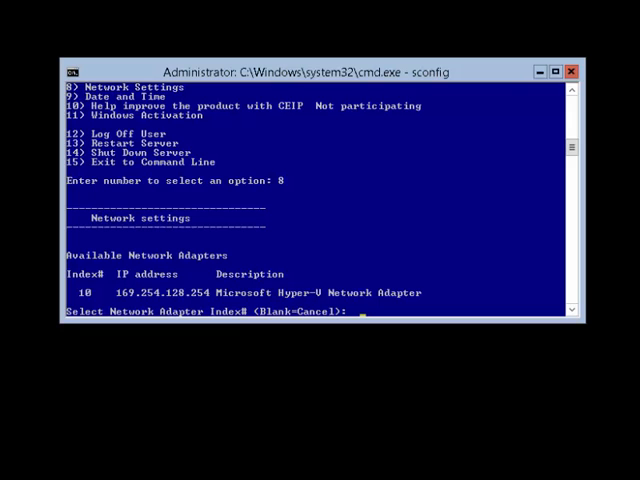
type("10")
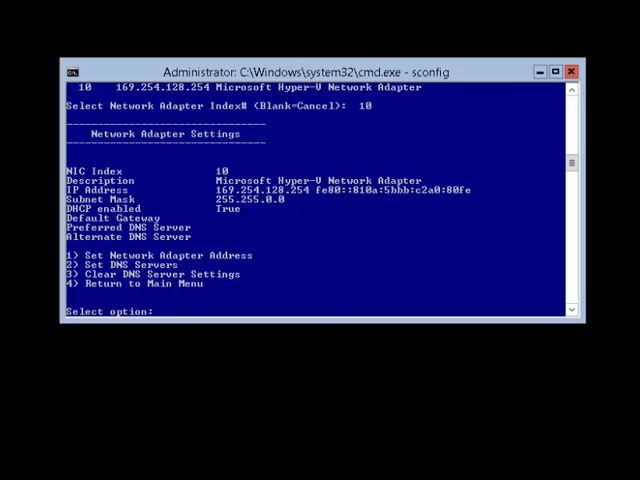
type("1")
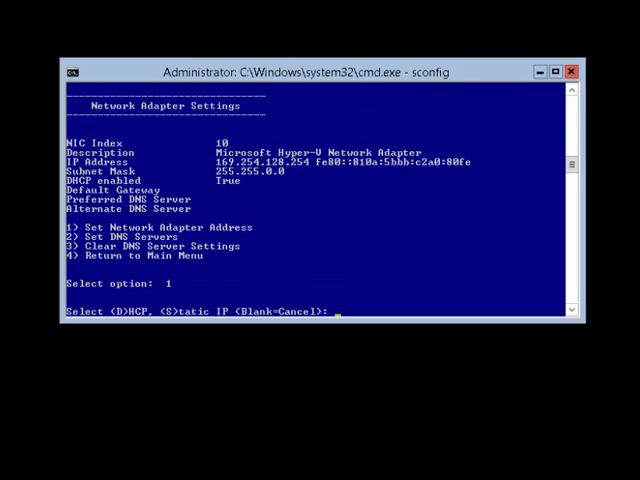
type("s")
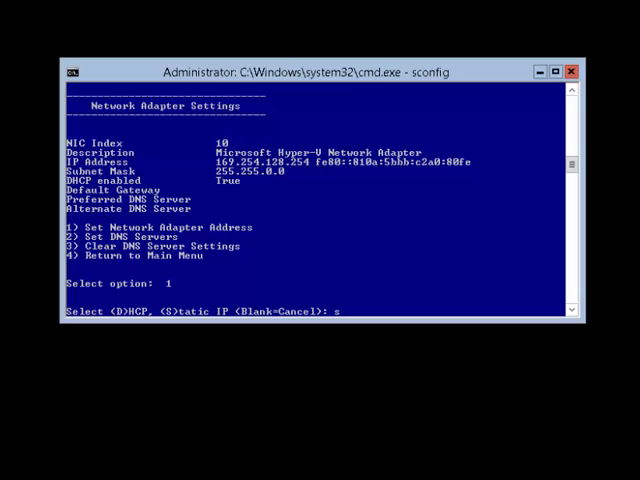
key("enter")
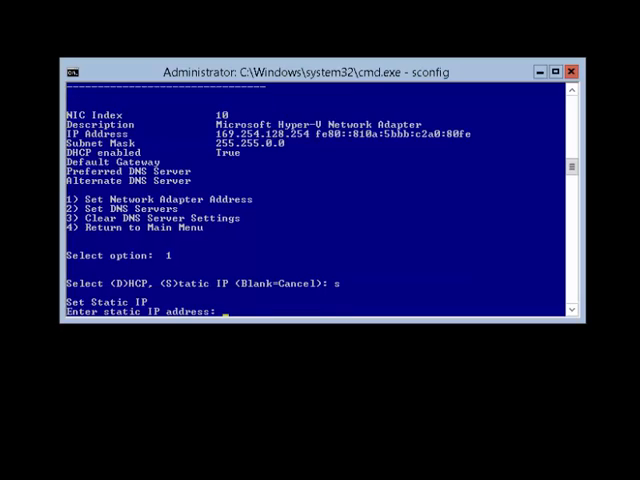
- Enter IP 172.16.0.111, subnet mask 255.255.0.0 and gateway 172.16.0.1
type("172.1")
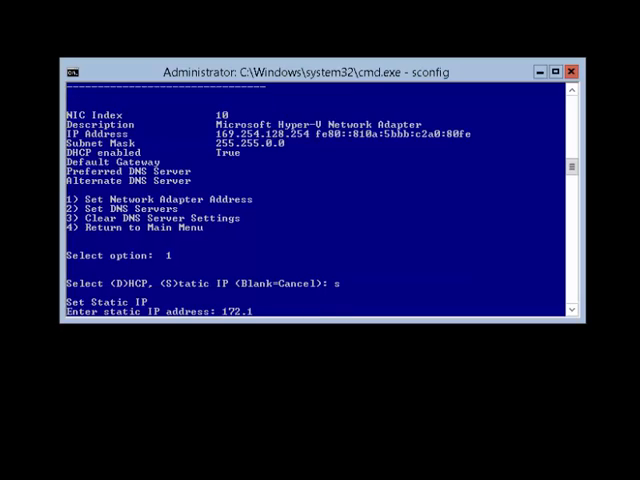
type("6.0.")
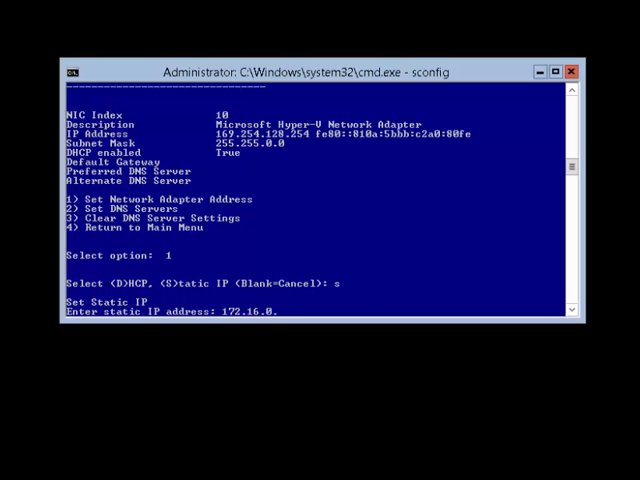
type("111")
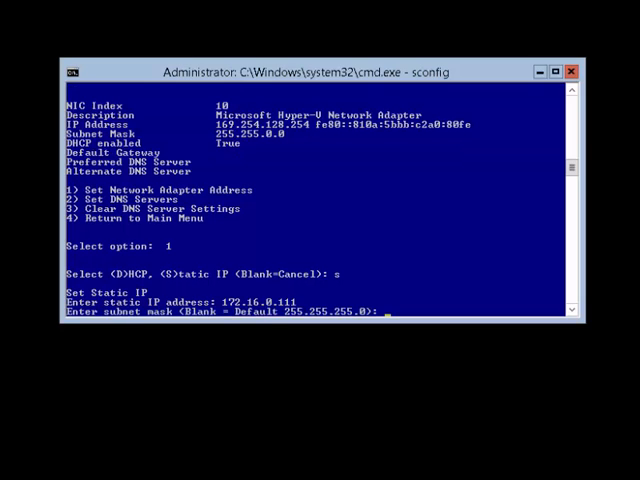
type("255.")
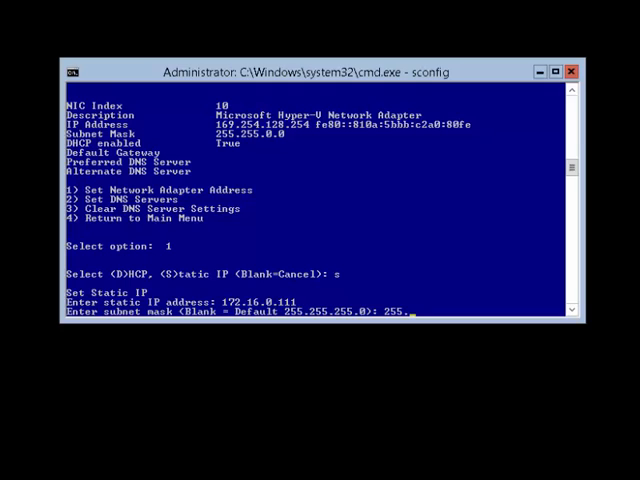
type("255.0.0")
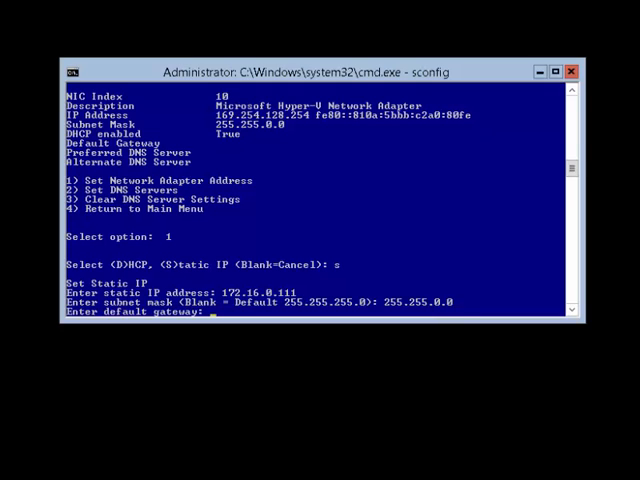
type("172.16.0.1")
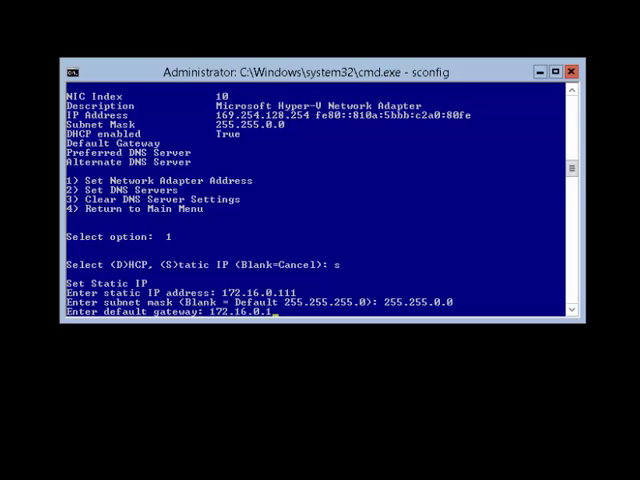
key("enter")
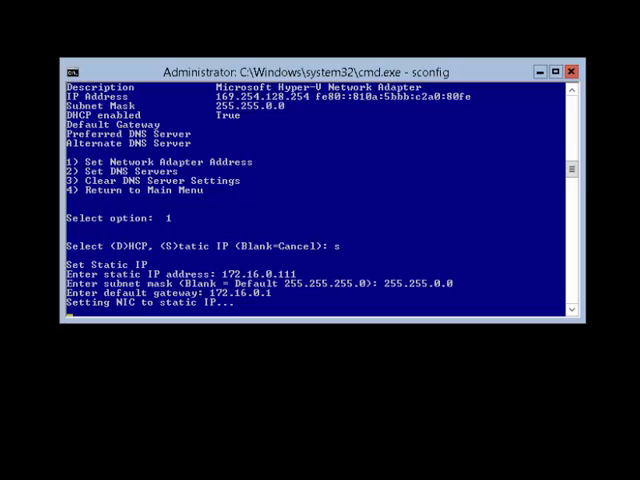
key("enter")
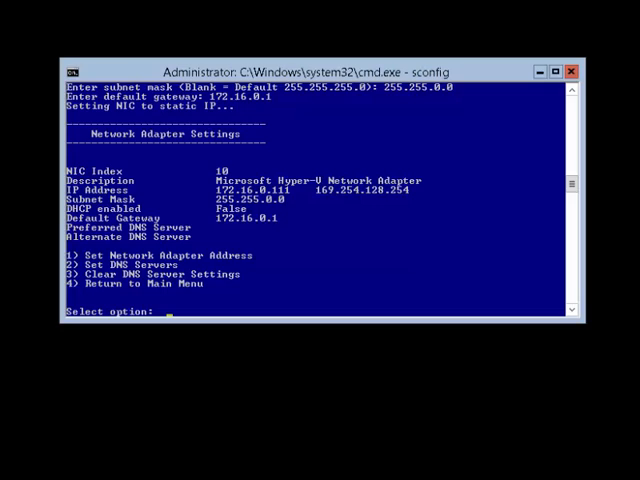
mouse_move(601, 345)
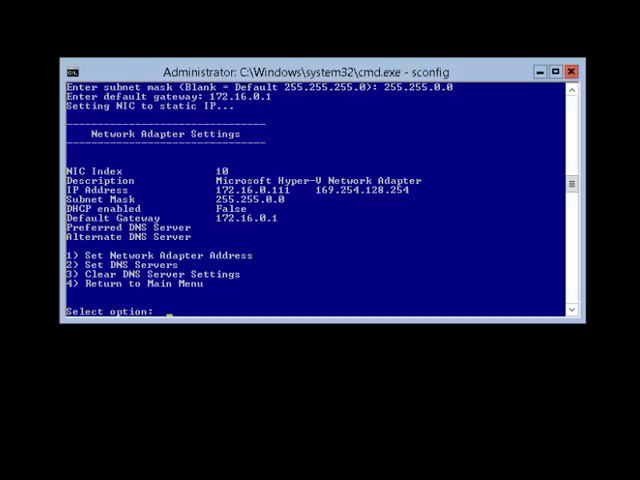
- Set 172.16.0.10 as the preferred DNS server, leaving the alternate empty
type("2")
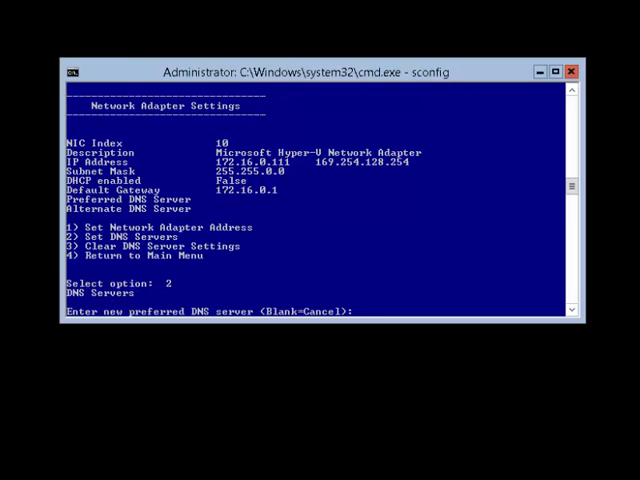
type("172.")
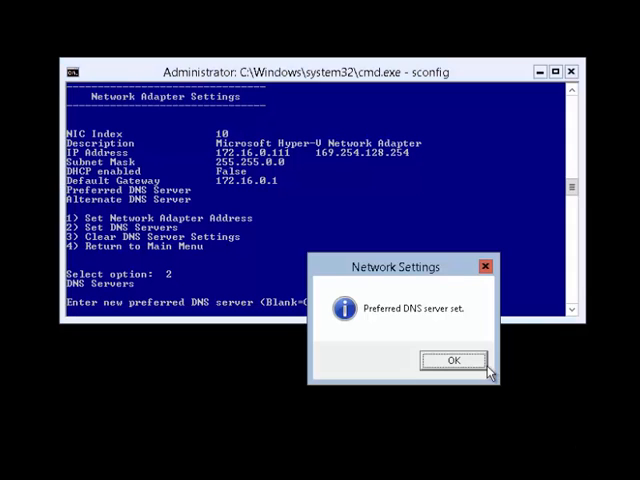
left_click(451, 360)
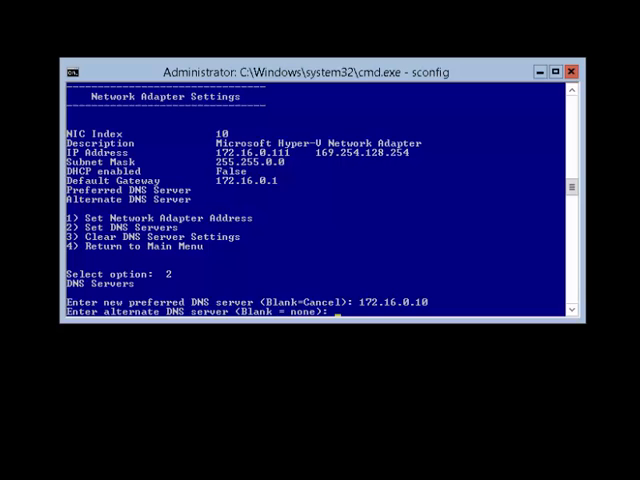
key("enter")
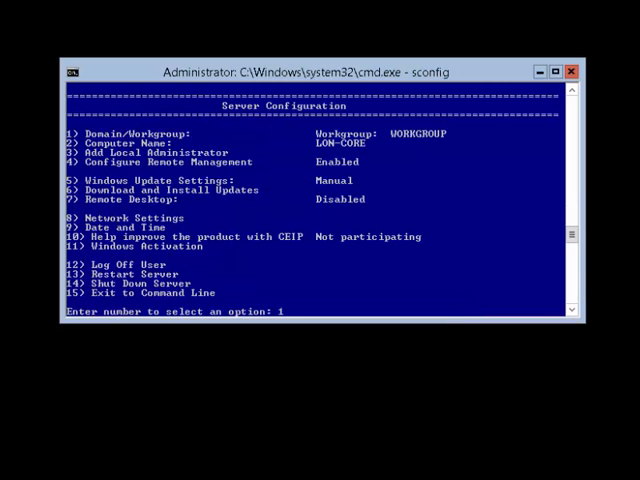
- Exit to the command line, ping lon-dc1.adatum.com with no loss, and clear the screen
type("15")
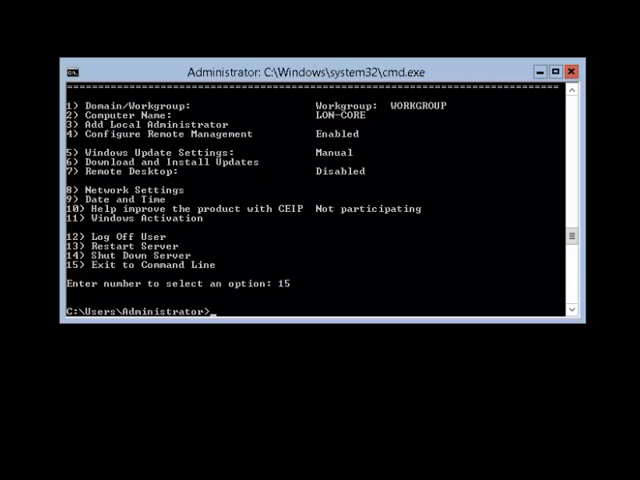
key("enter")
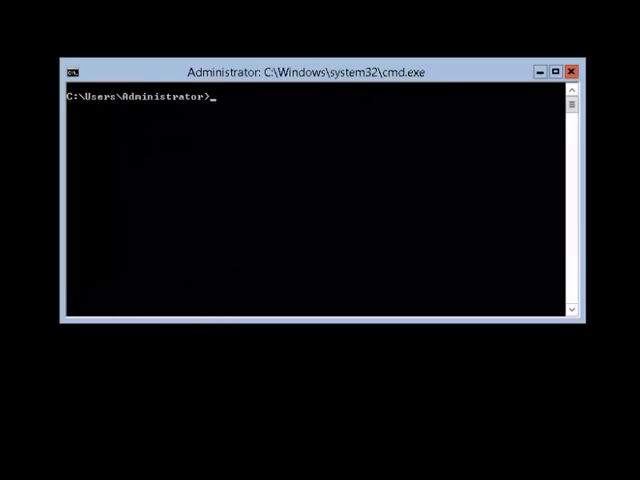
type("ping")
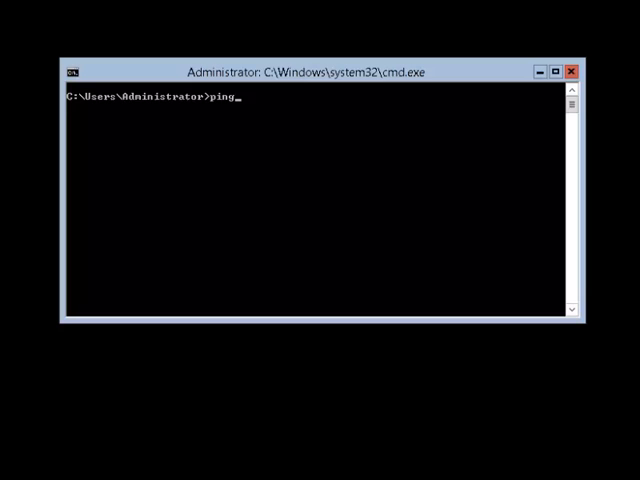
type("lon-dc1")
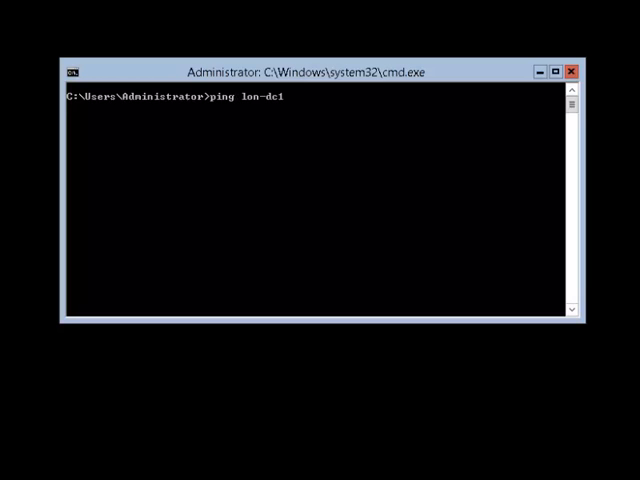
type(".adatum.com")
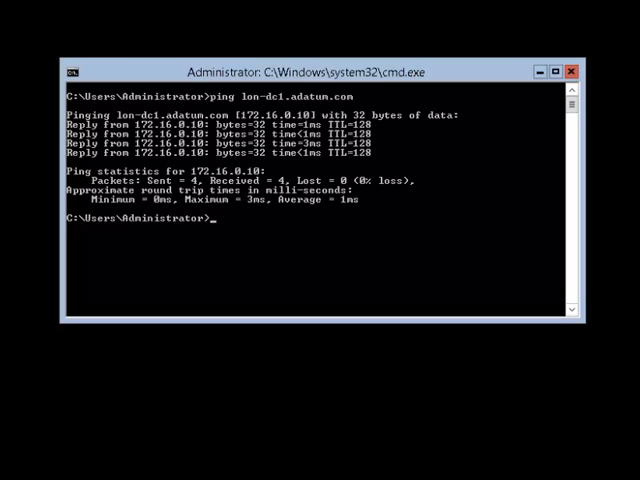
type("cls")
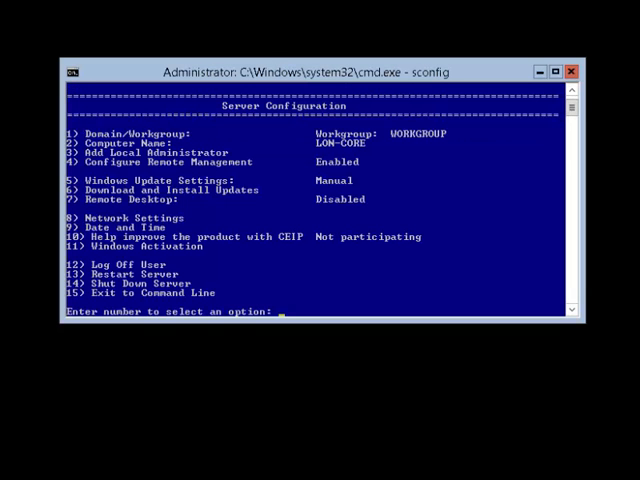
- Join adatum.com with the domain administrator account, decline renaming, and restart
type("1")
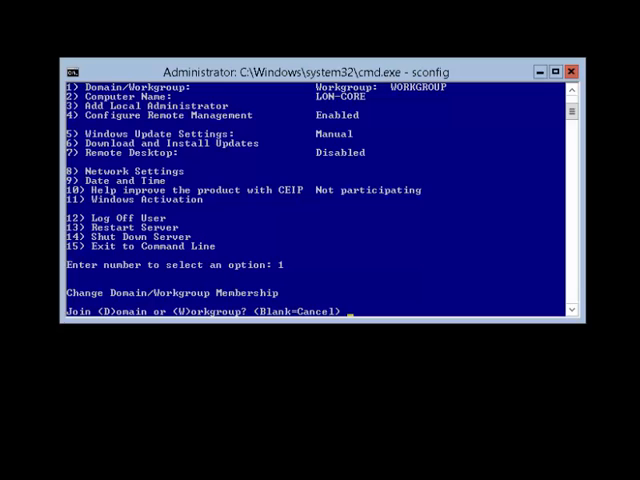
type("d")
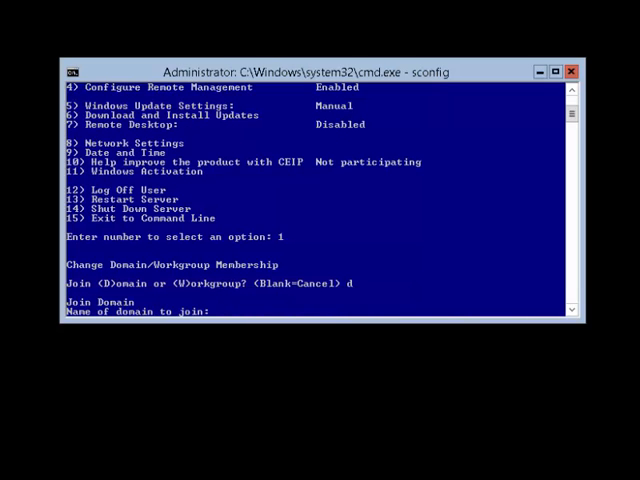
type("adatum.com")
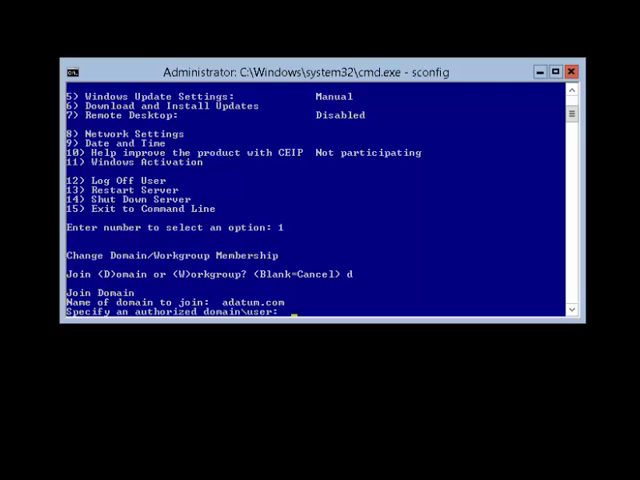
type("adatum")
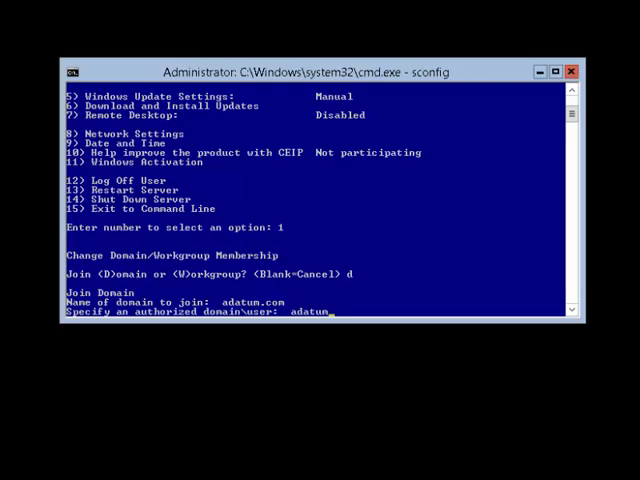
type("adminis")
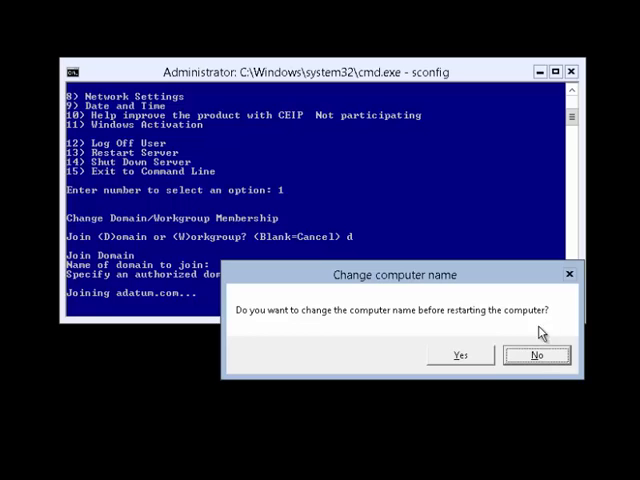
left_click(537, 355)
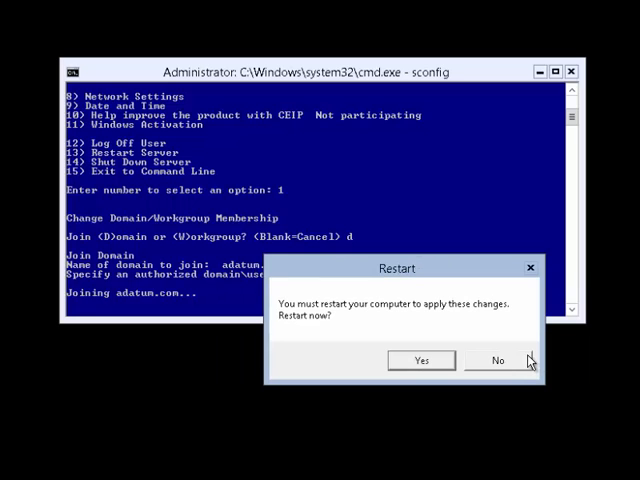
left_click(420, 360)
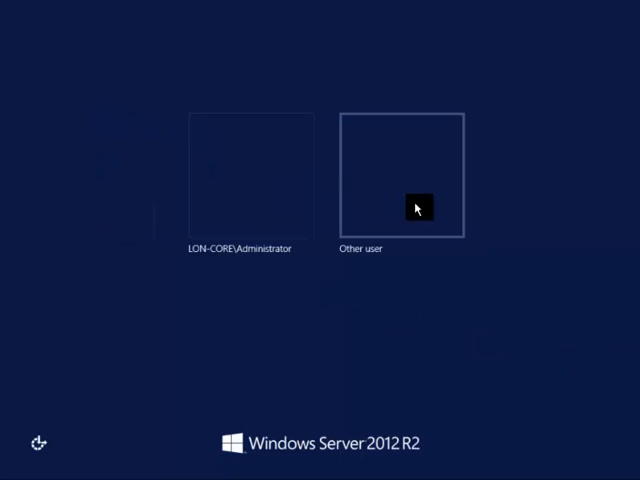
- Sign in through Other user as adatum\administrator with its password
left_click(402, 175)
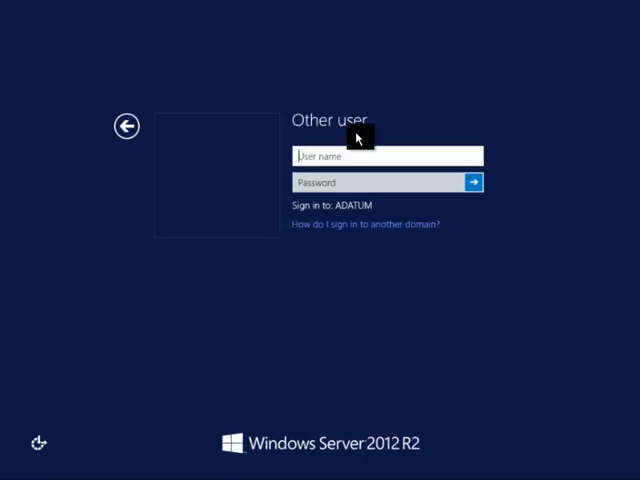
type("adatum")
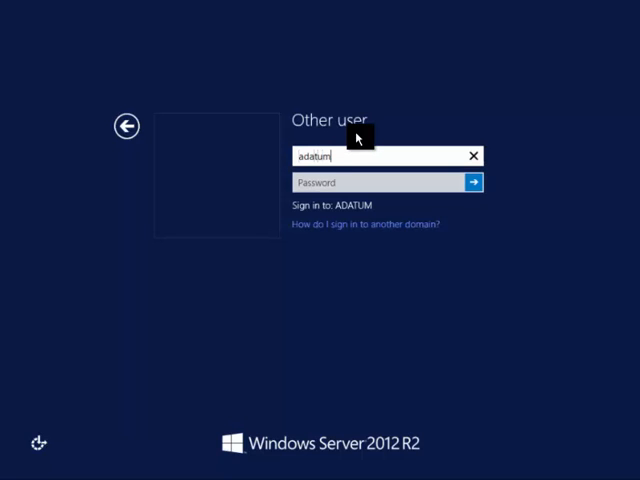
type("\\administrator")
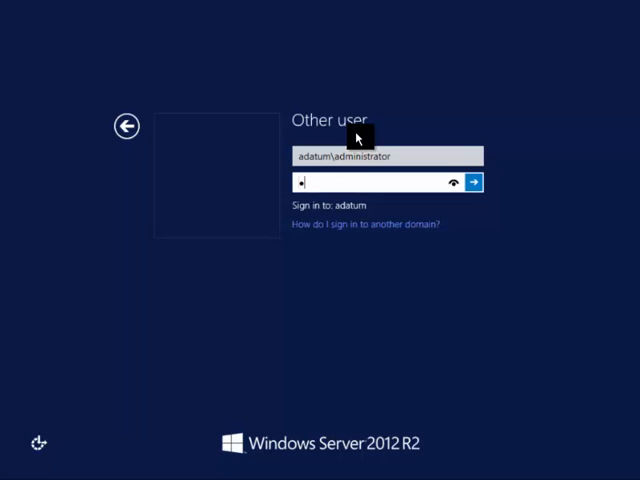
type("password")
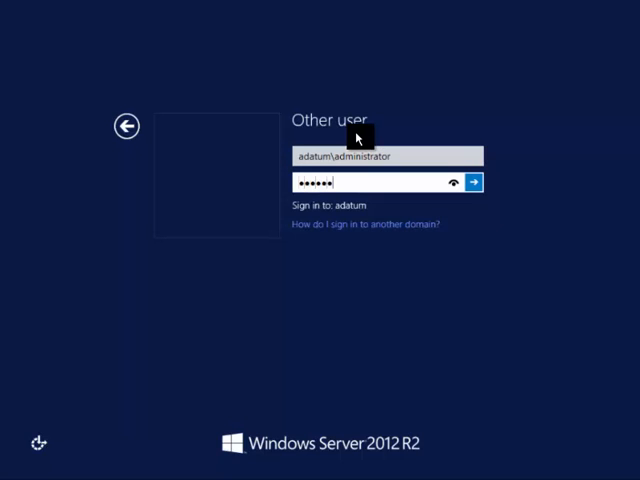
left_click(486, 182)
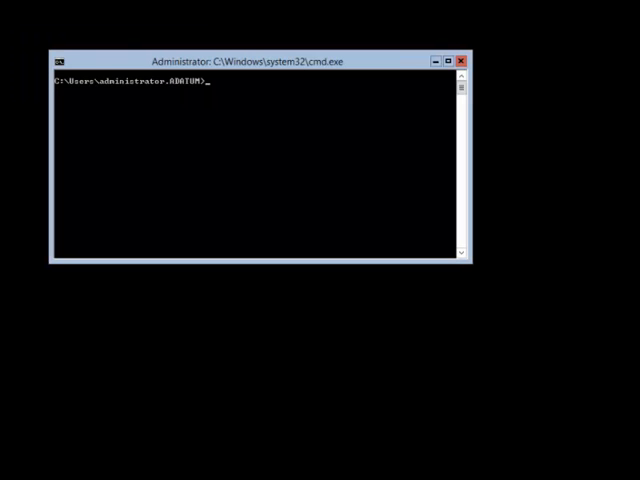
- Run whoami, then sign in as ADATUM\Administrator to reach Server Manager
type("whoam")
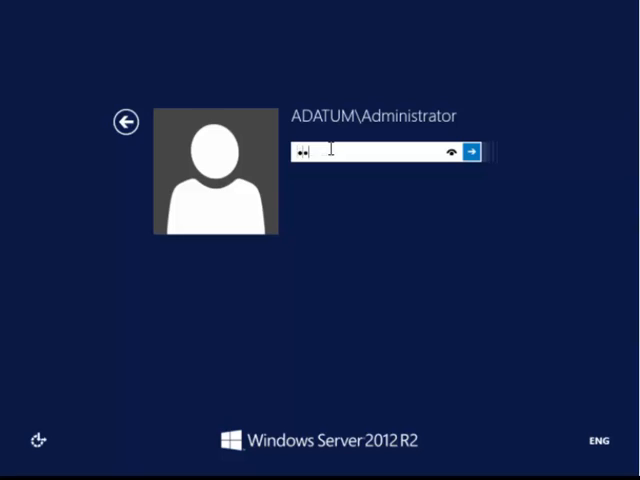
left_click(470, 152)
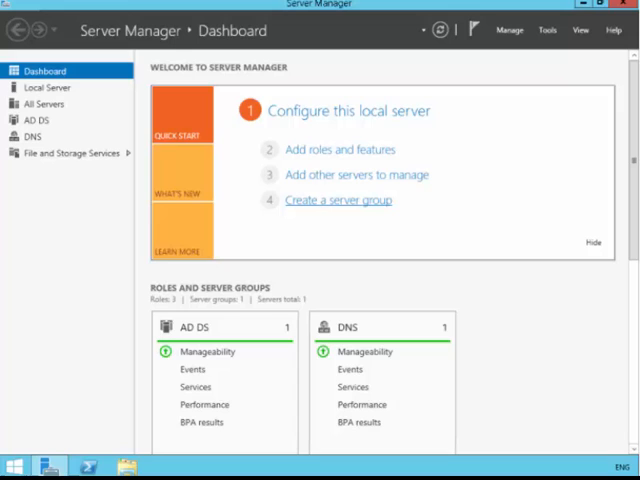
- Create server group LAB-1 containing LON-SVR3 and LON-CORE, chosen from Active Directory
left_click(337, 200)
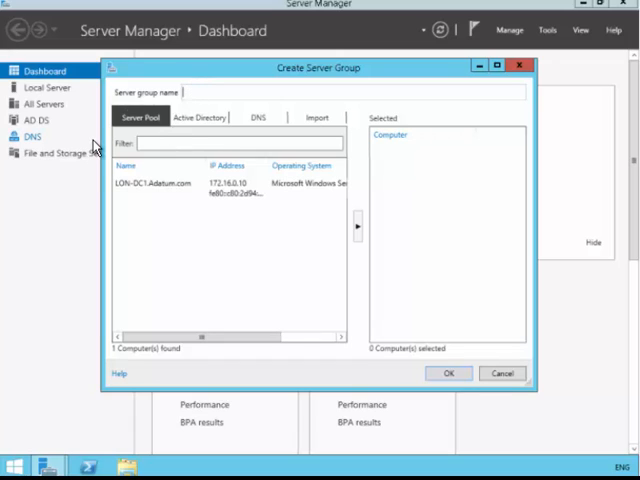
type("LAB")
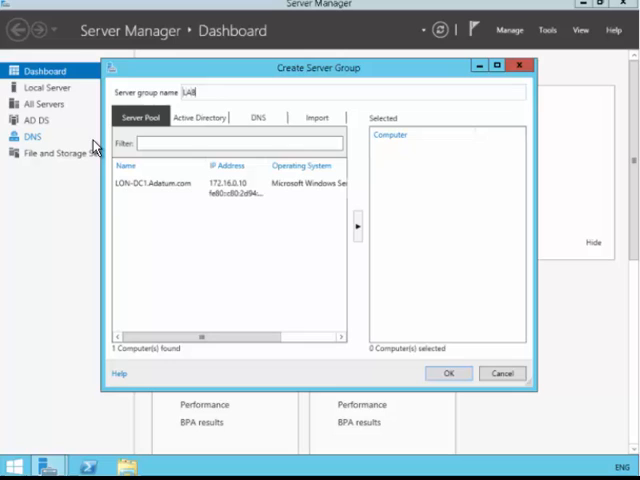
type("-1")
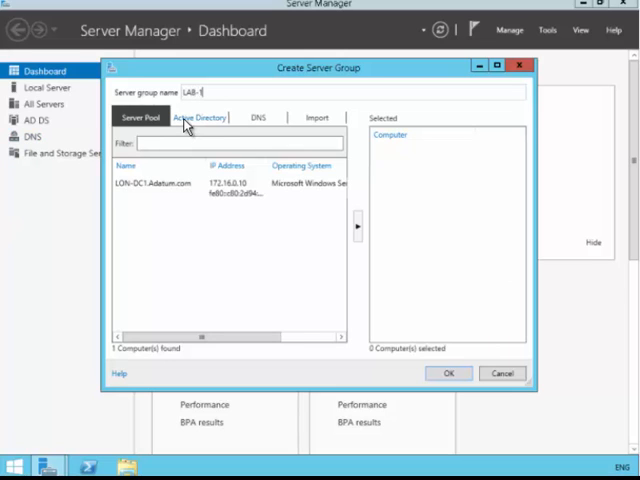
left_click(200, 117)
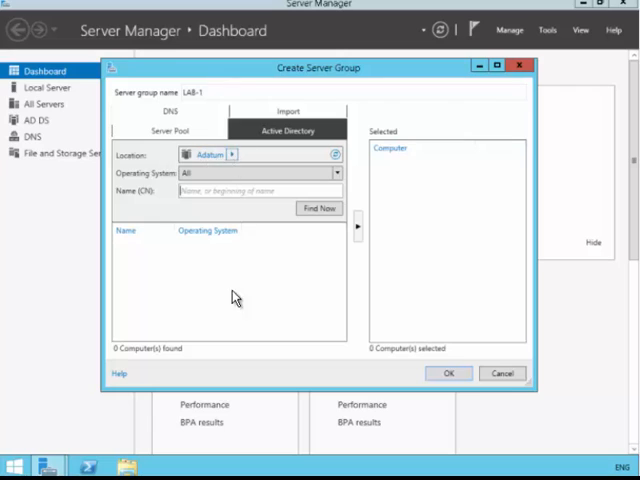
left_click(319, 208)
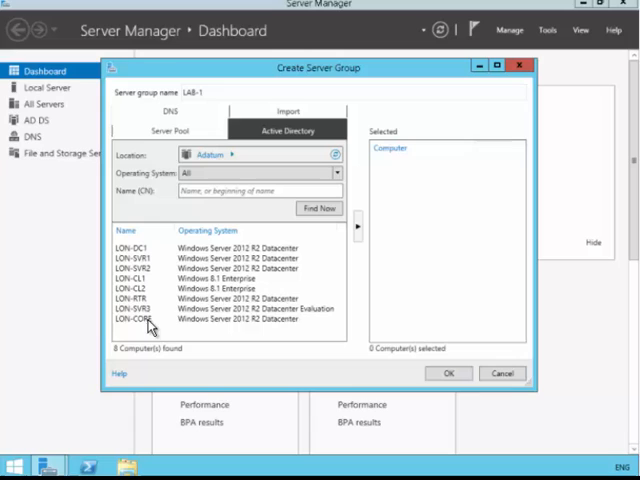
left_click(135, 319)
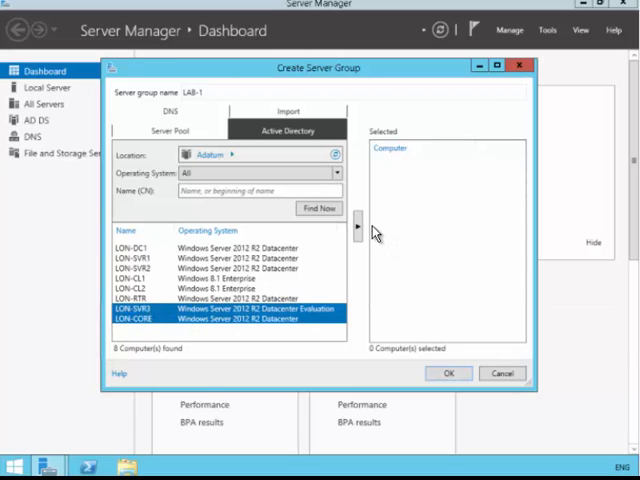
left_click(357, 226)
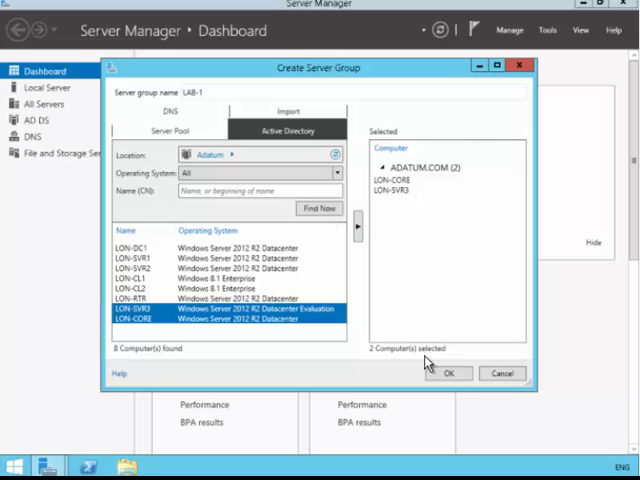
left_click(448, 373)
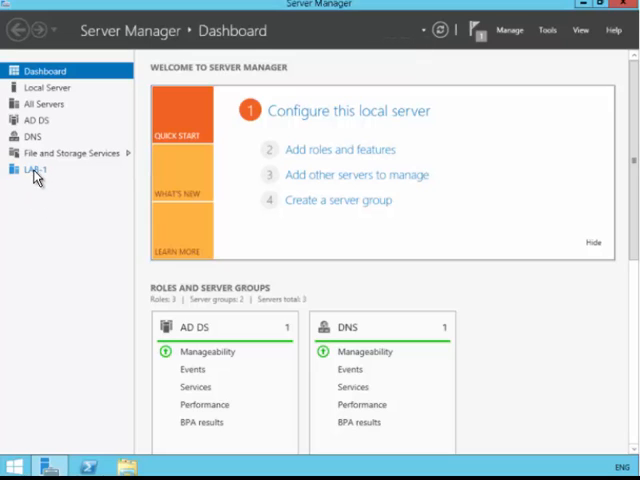
- Start performance counters for LON-CORE and LON-SVR3 from the LAB-1 group's Performance list
left_click(36, 169)
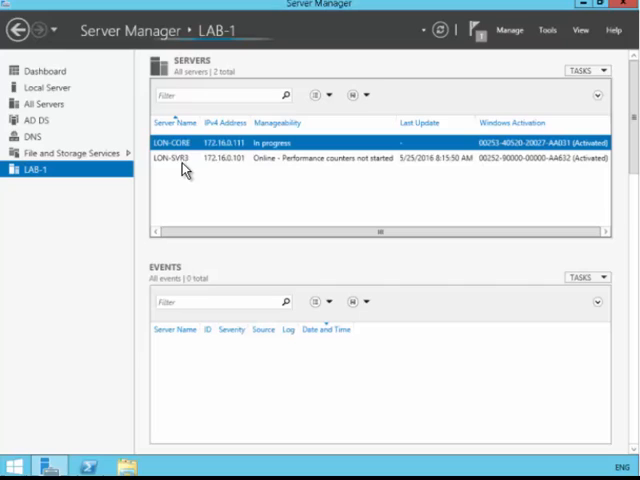
mouse_move(93, 250)
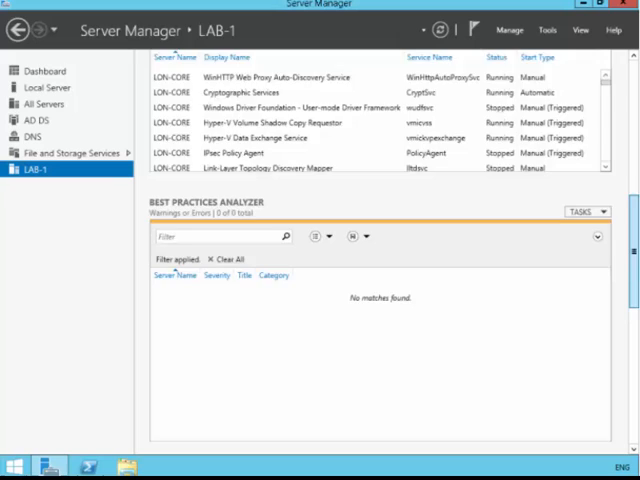
scroll("down", 3)
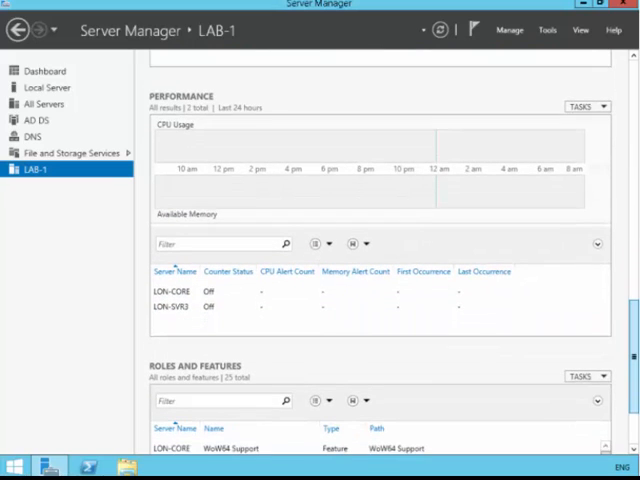
left_click(180, 291)
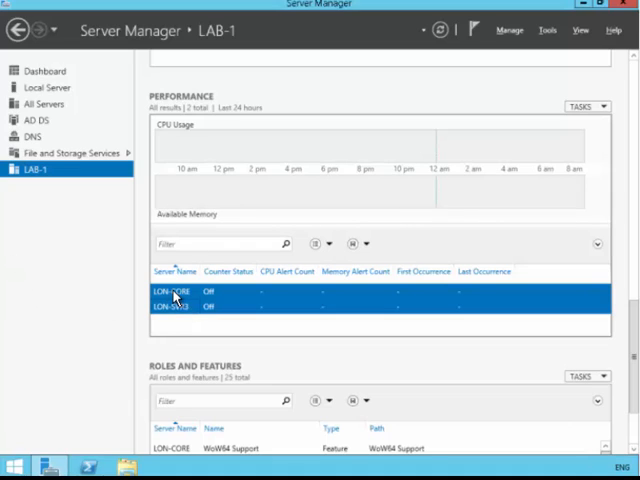
right_click(174, 293)
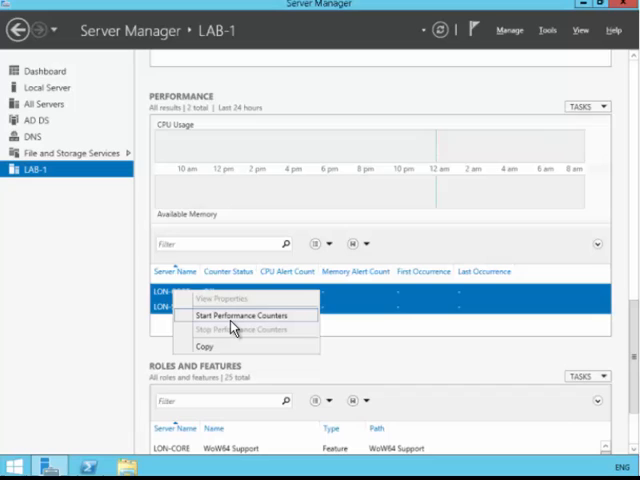
left_click(238, 329)
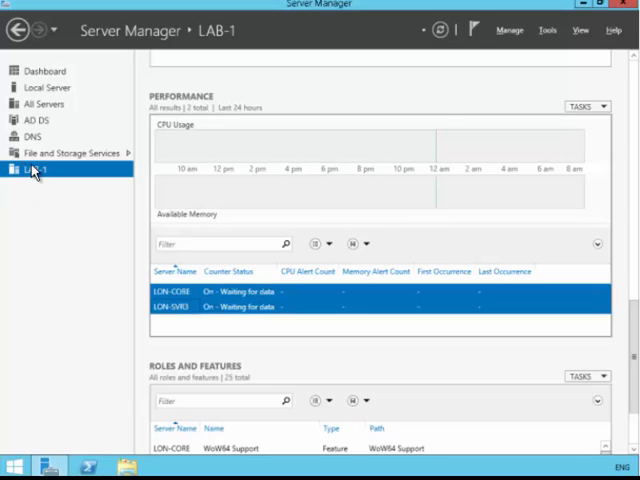
mouse_move(115, 185)
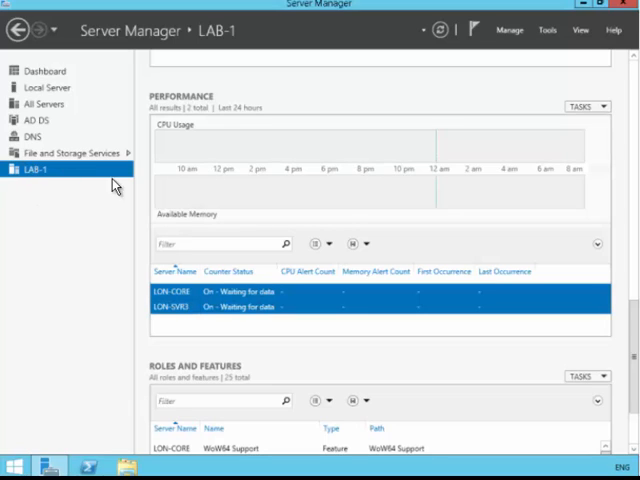
scroll("up", 3)
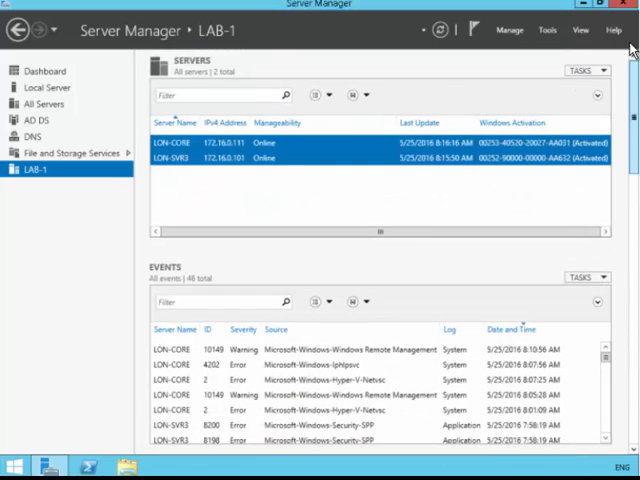
- Run Add Roles and Features with LON-CORE as destination and select the Web Server (IIS) role
left_click(180, 142)
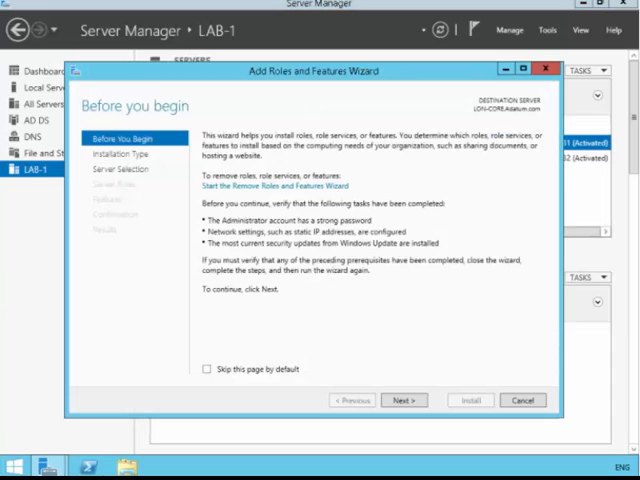
left_click(403, 400)
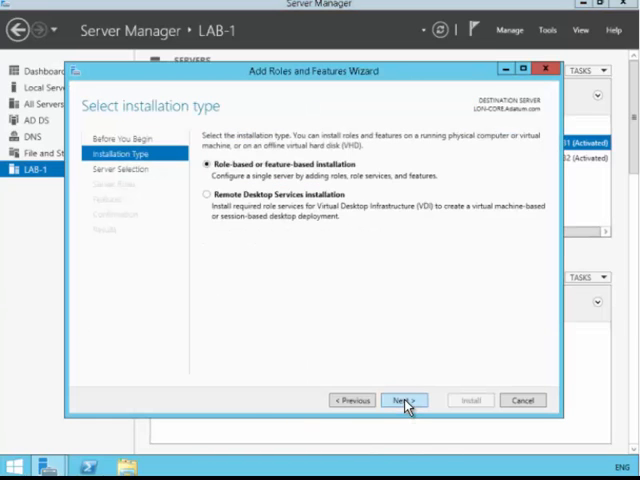
left_click(403, 400)
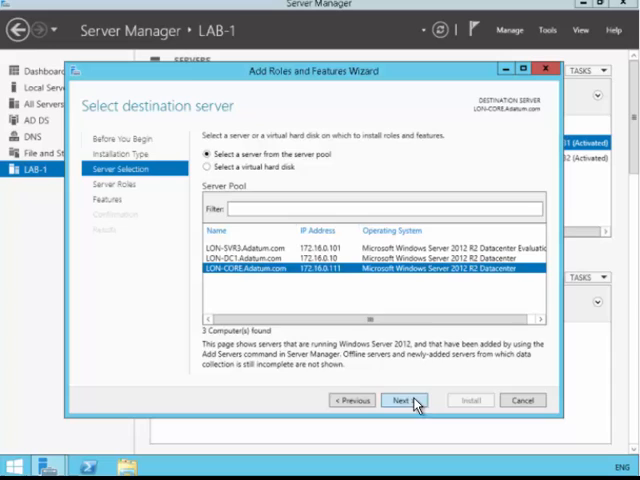
left_click(404, 400)
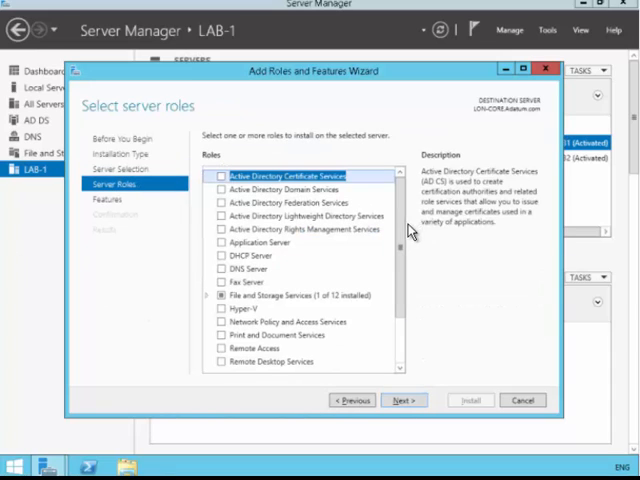
scroll("down", 3)
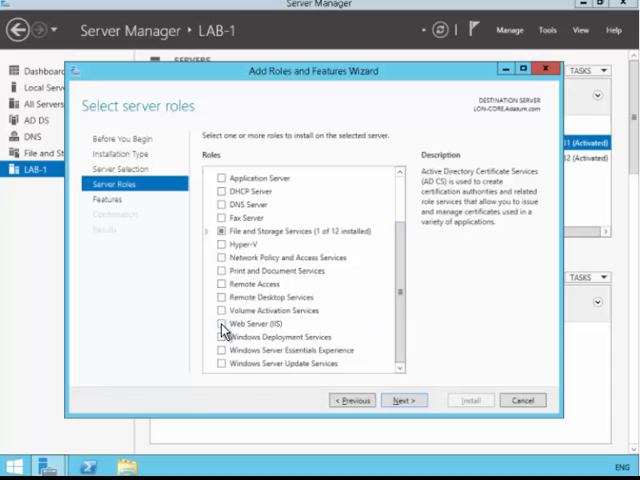
left_click(222, 324)
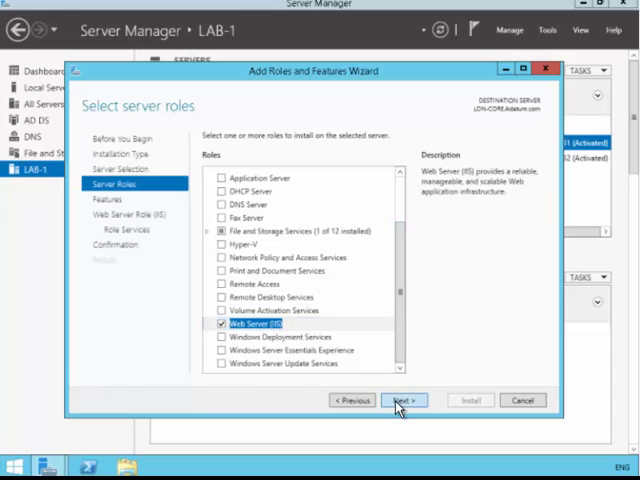
left_click(404, 400)
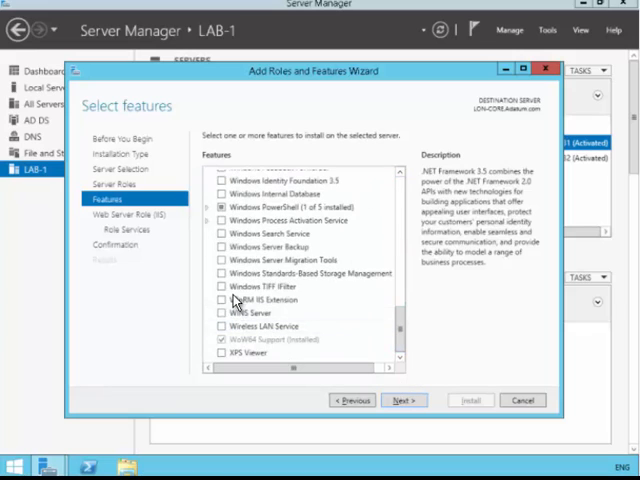
- Add Windows Authentication, allow automatic restart, start the installation and close the wizard
left_click(222, 246)
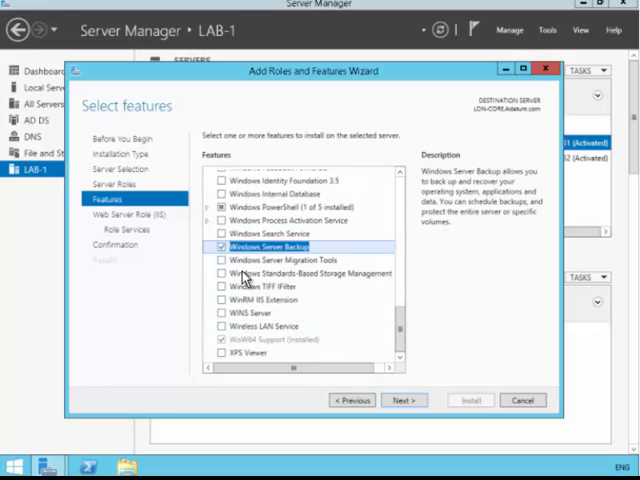
left_click(403, 400)
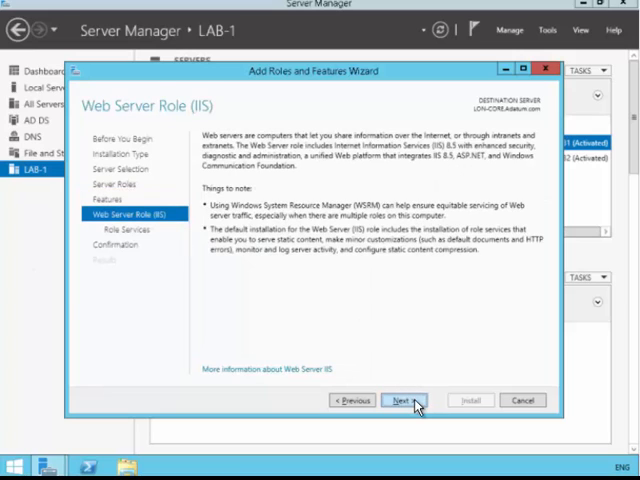
left_click(403, 400)
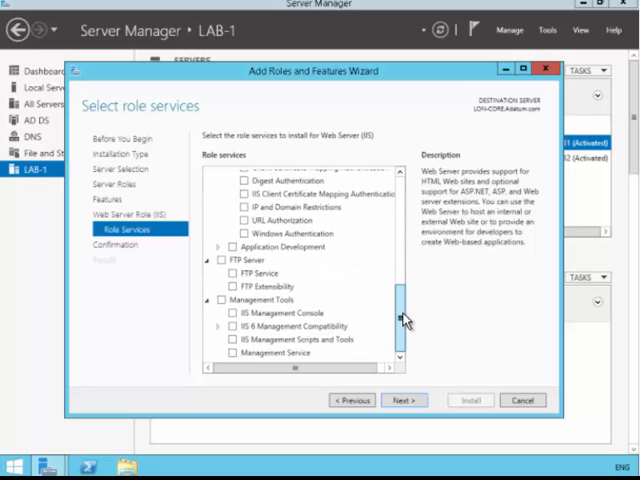
left_click(289, 233)
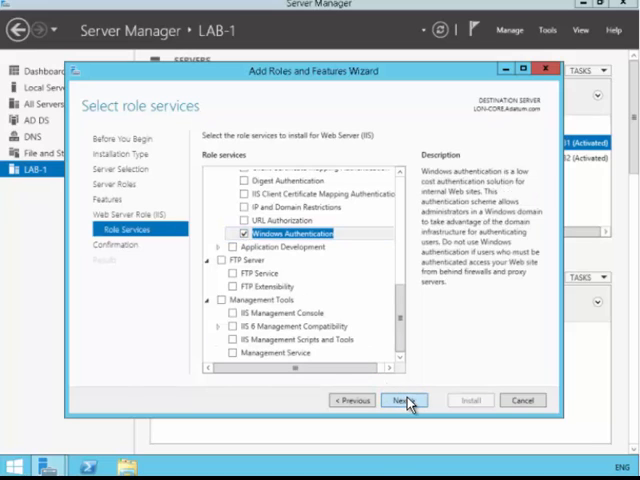
left_click(403, 400)
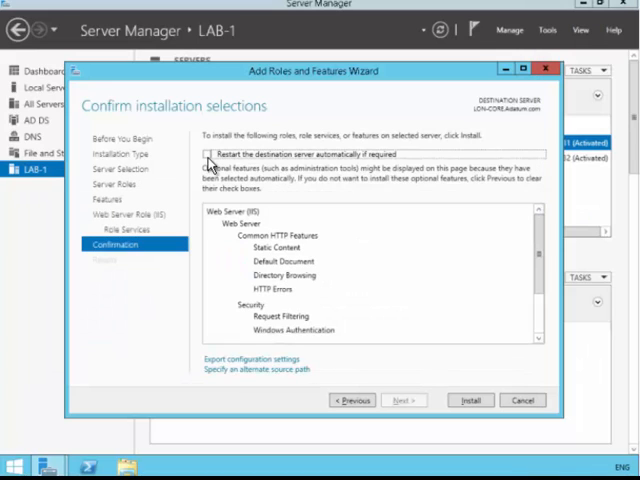
left_click(208, 154)
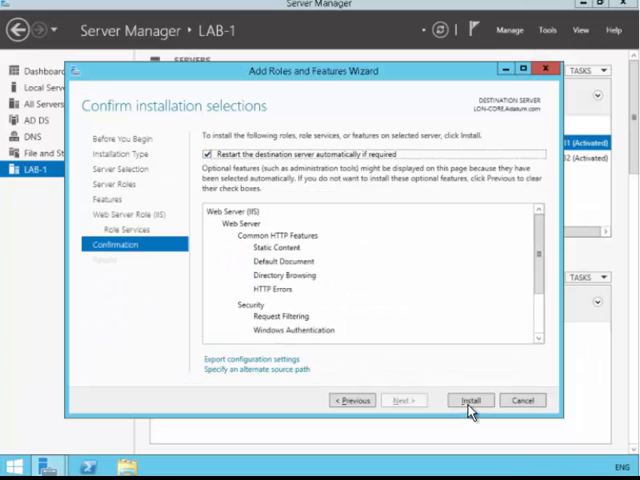
left_click(470, 400)
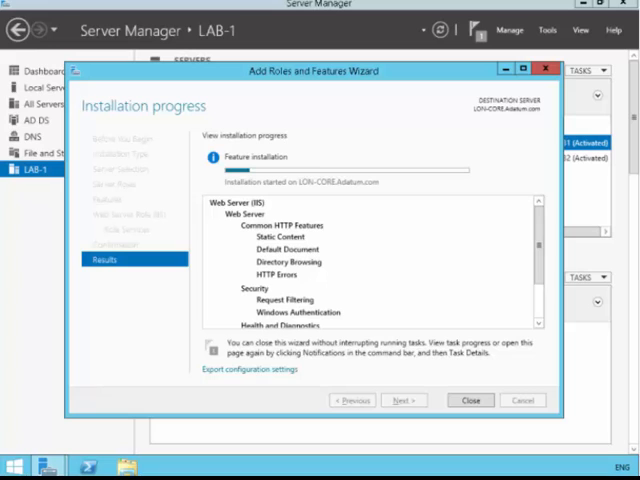
mouse_move(168, 288)
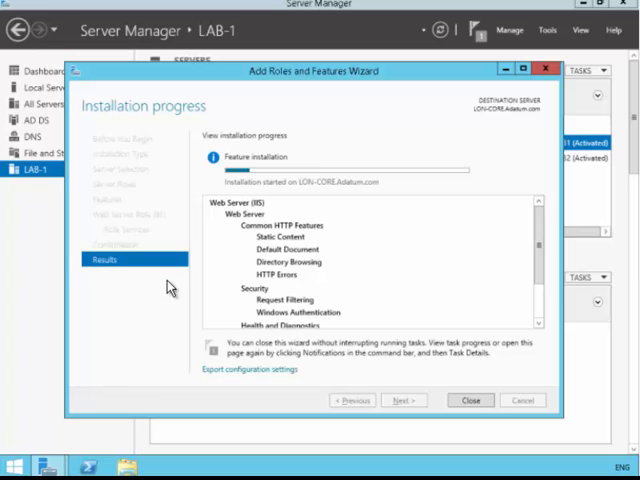
left_click(470, 400)
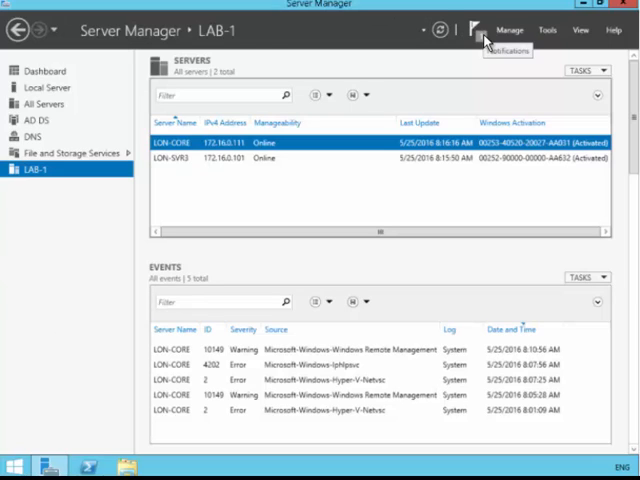
- Install the Windows Server Backup feature on LON-SVR3 and close the completed wizard
left_click(474, 30)
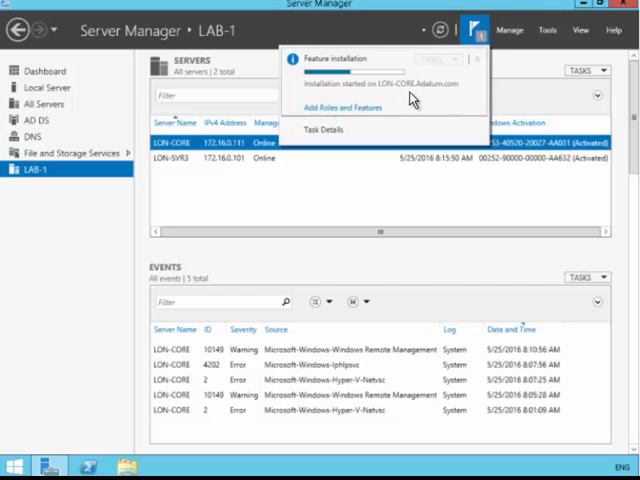
mouse_move(448, 53)
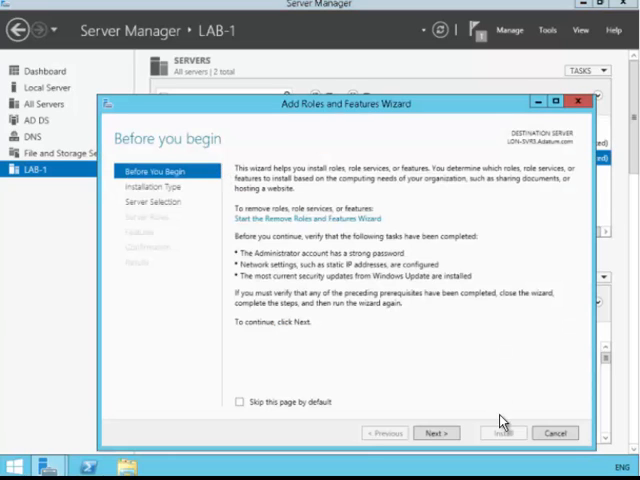
left_click(435, 432)
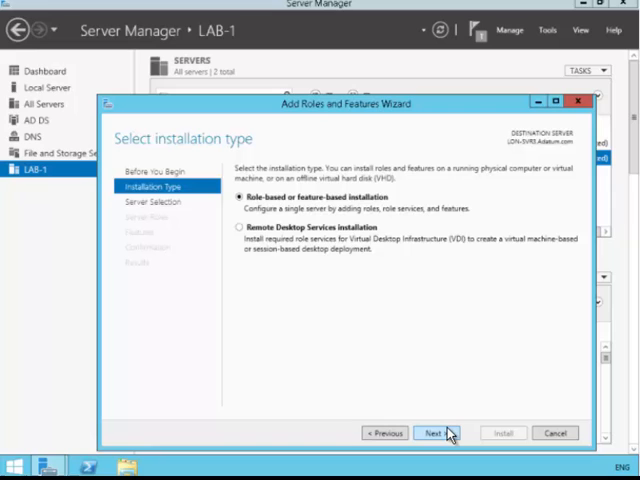
left_click(434, 432)
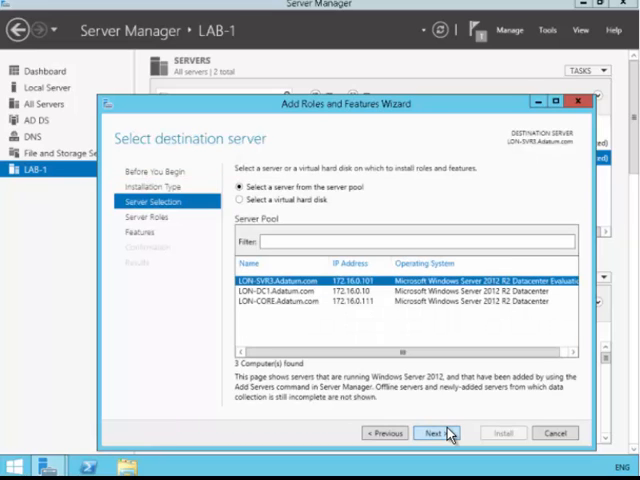
left_click(434, 432)
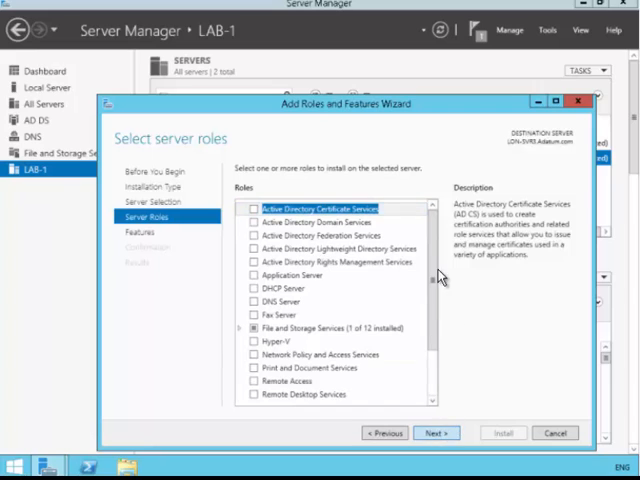
left_click(435, 432)
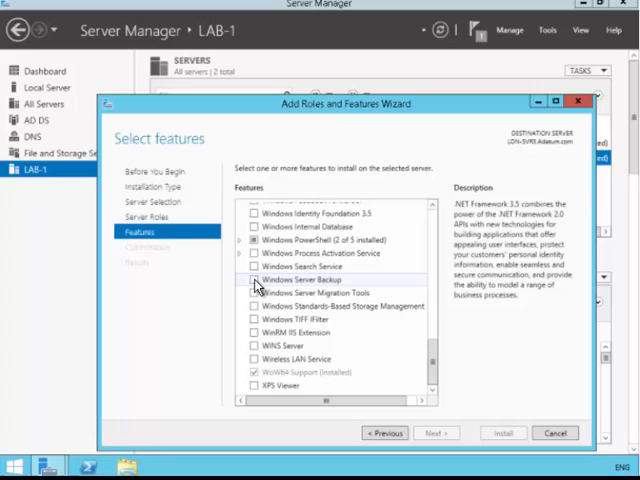
left_click(254, 280)
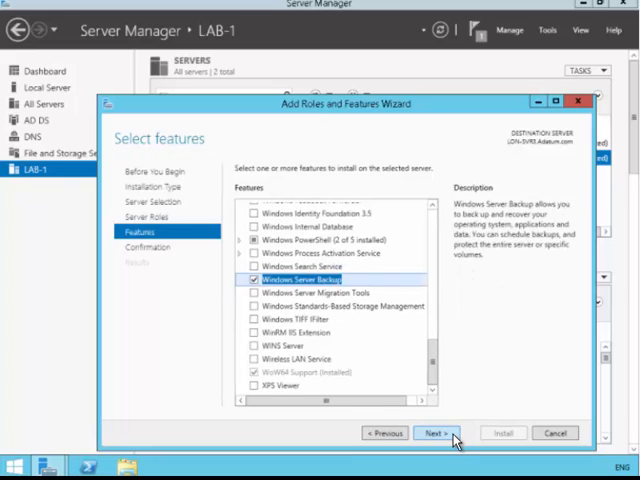
left_click(435, 432)
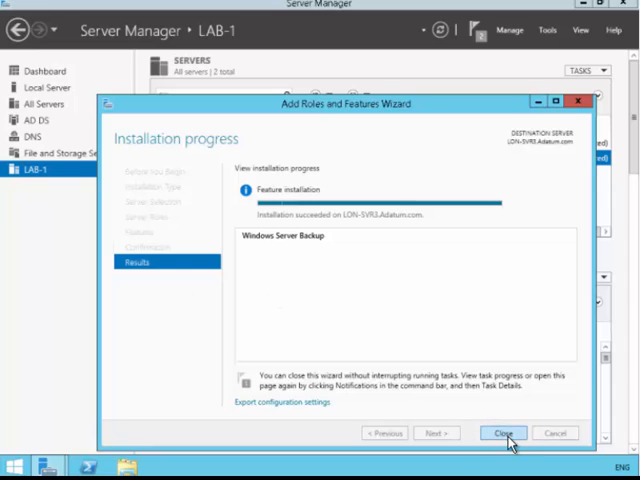
left_click(503, 433)
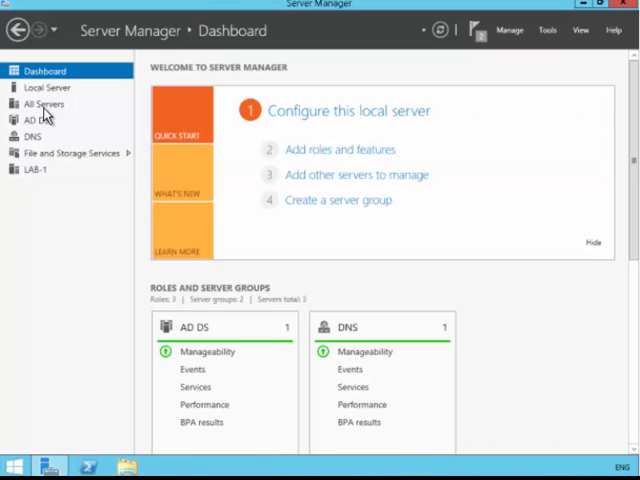
- Scroll the dashboard to check that IIS now appears in the Roles and Server Groups tiles
scroll("down", 3)
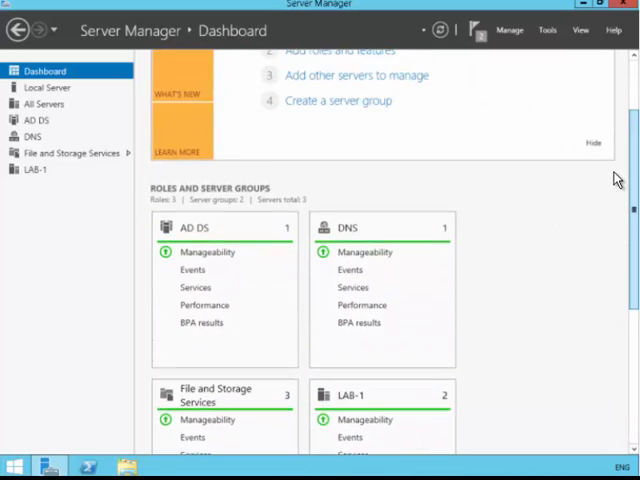
scroll("down", 3)
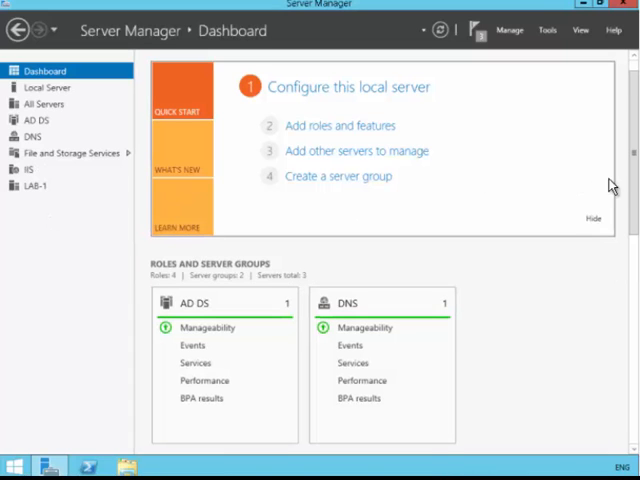
scroll("down", 3)
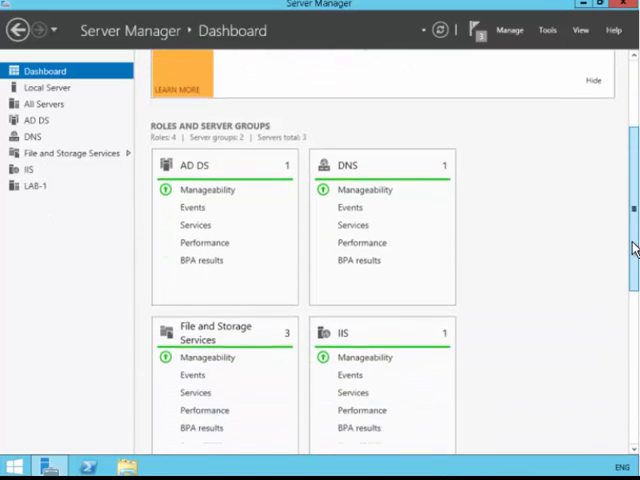
scroll("down", 3)
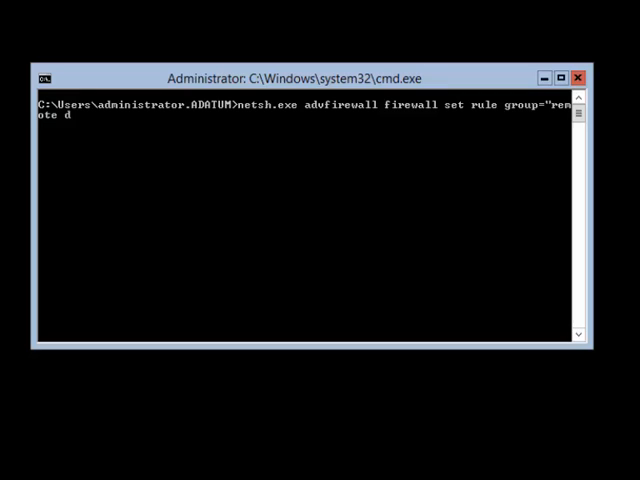
- Enable the "remote desktop" and "remote event log management" firewall rule groups with netsh
type("esktop\" new enable=yes")
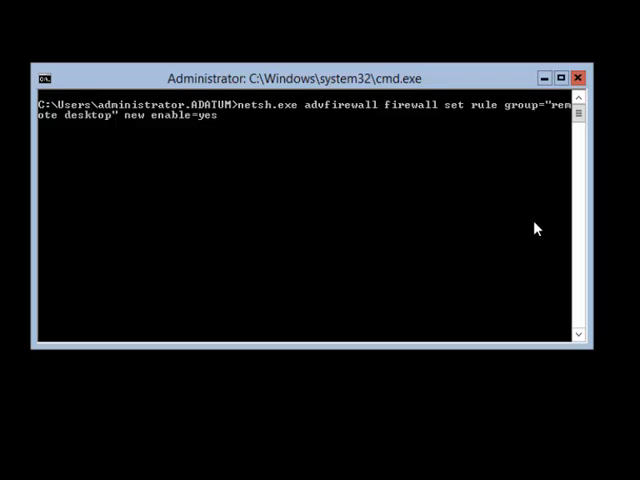
key("enter")
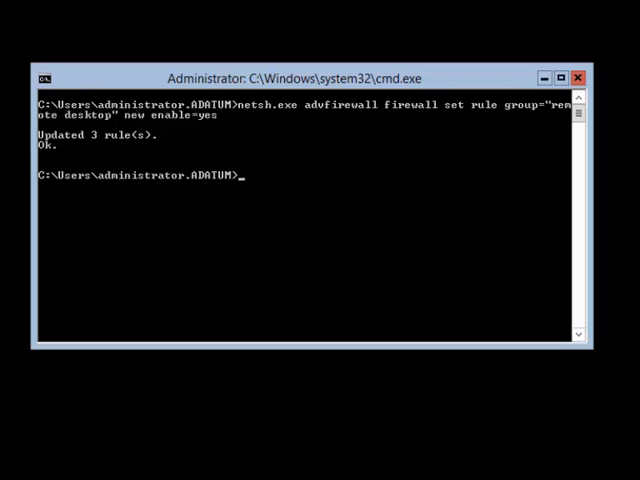
type("netsh.exe advfir")
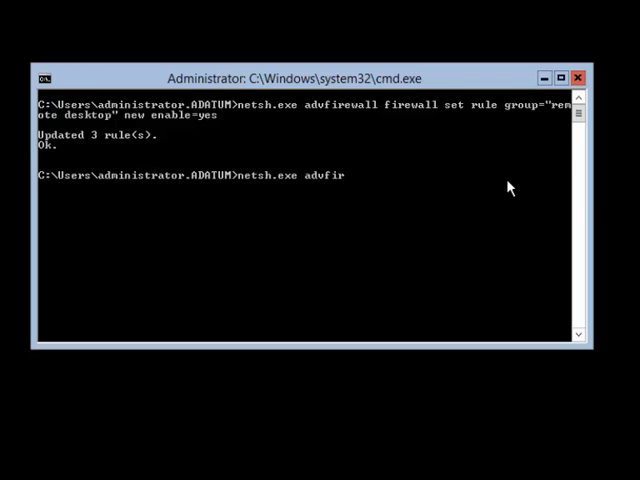
type("ewall firewall set rule group")
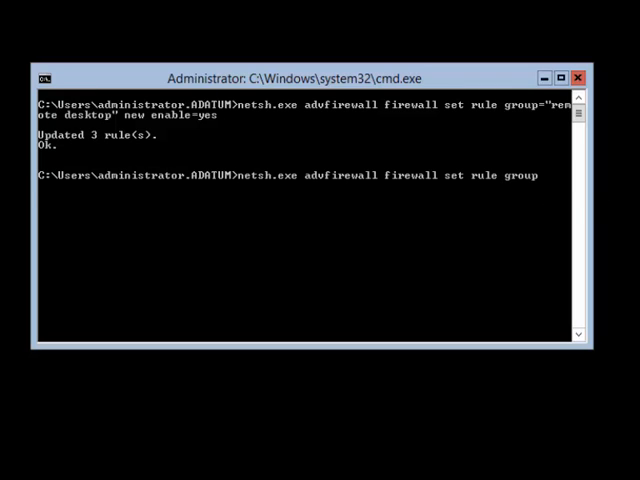
type("=\"remote e")
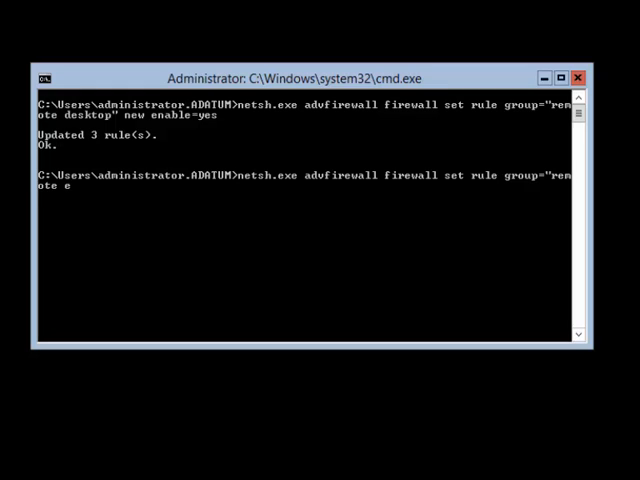
type("vent log management\"")
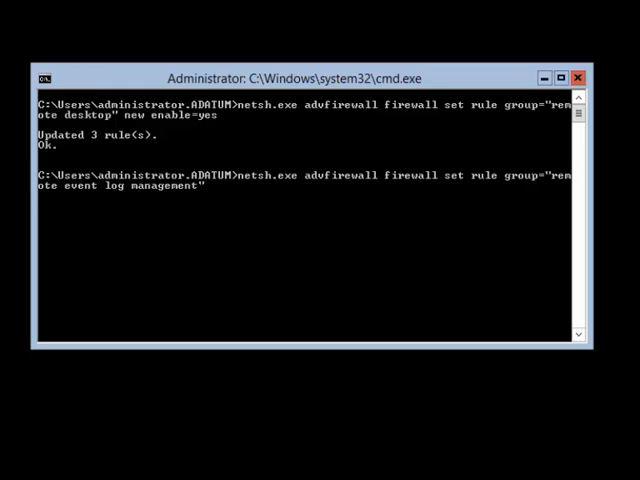
type("new enable=yes")
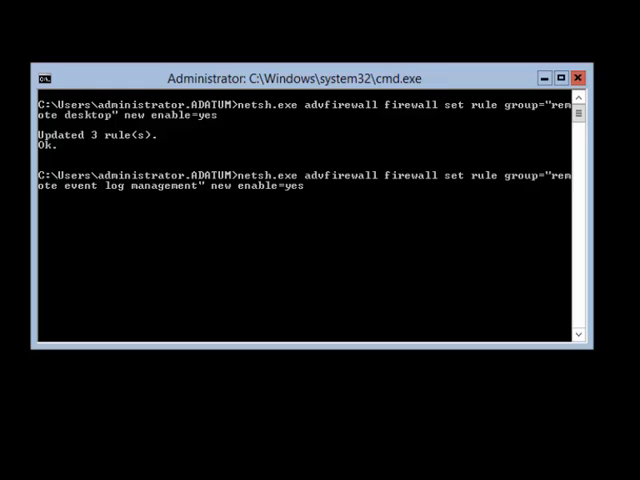
mouse_move(421, 201)
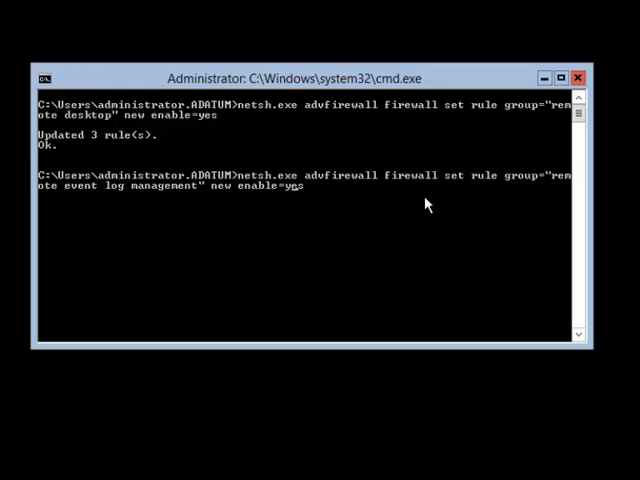
key("enter")
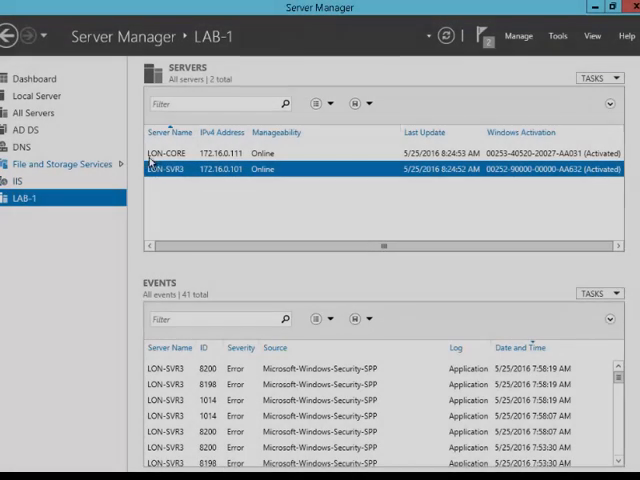
- Select LON-CORE in the LAB-1 server list and bring up its actions for Computer Management
left_click(168, 152)
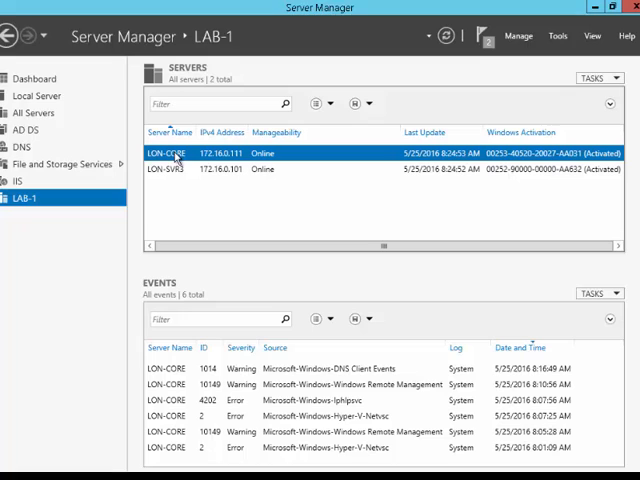
right_click(178, 153)
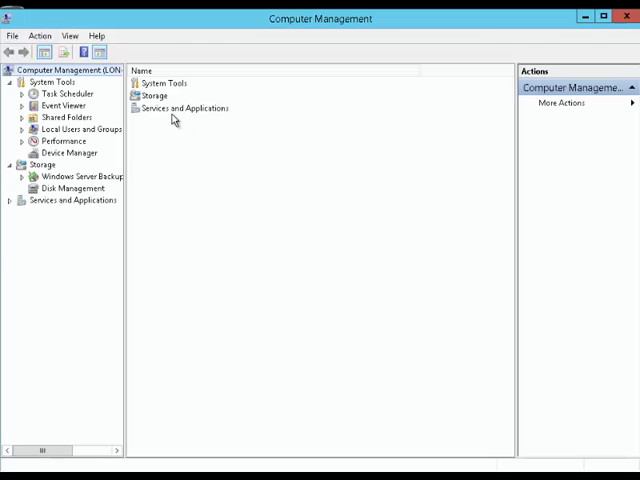
mouse_move(40, 253)
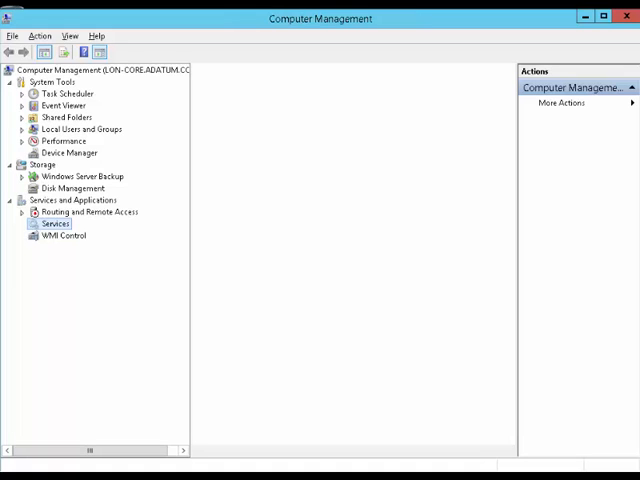
- List LON-CORE's services with side panes hidden and open World Wide Web Publishing Service properties
left_click(56, 223)
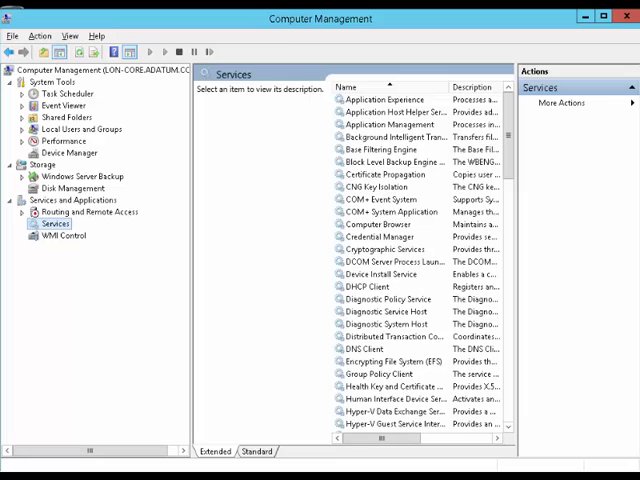
mouse_move(130, 52)
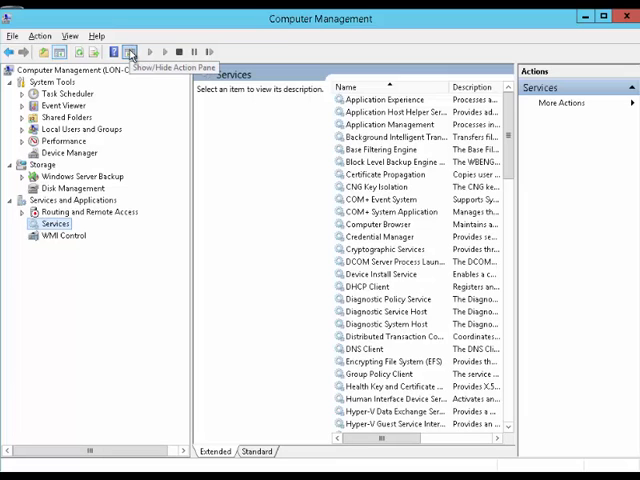
left_click(130, 52)
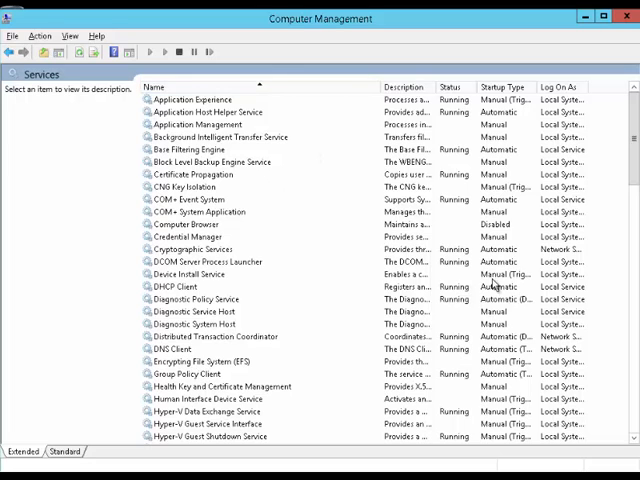
left_click(195, 237)
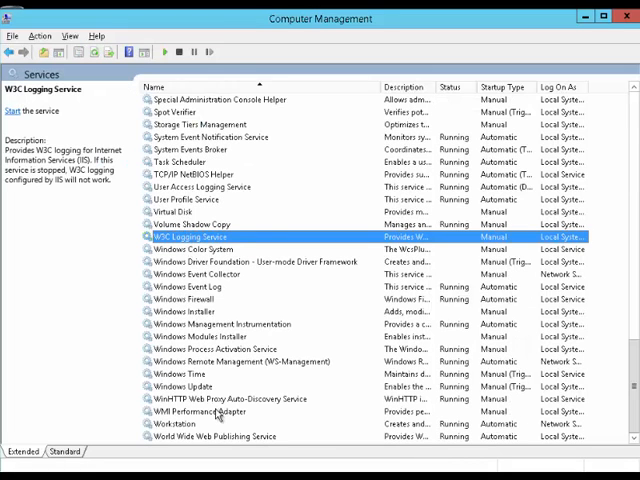
double_click(224, 436)
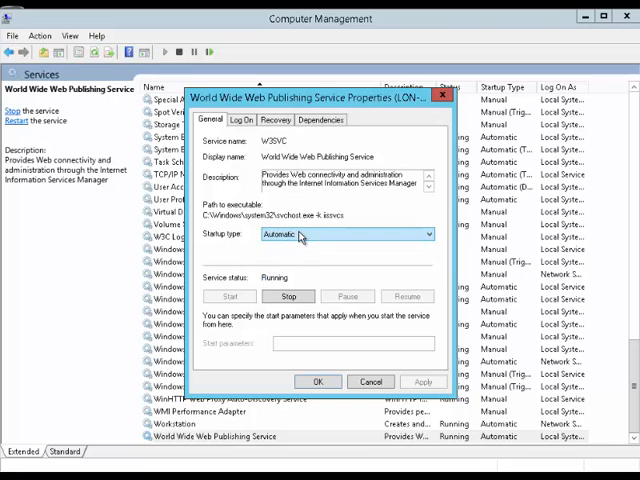
- Review the World Wide Web Publishing Service's startup, log-on account and recovery settings
left_click(317, 381)
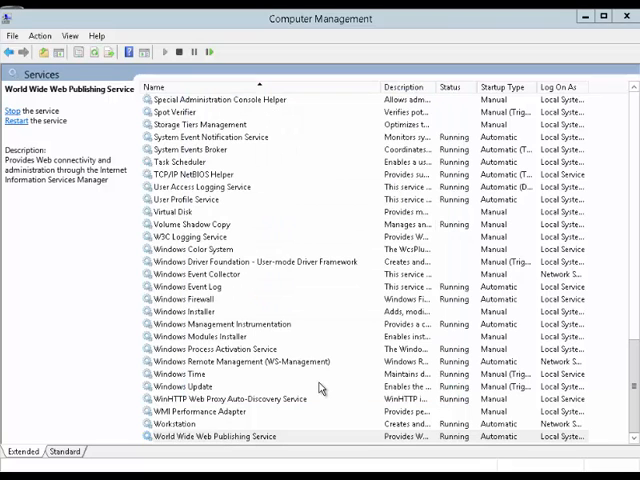
double_click(213, 436)
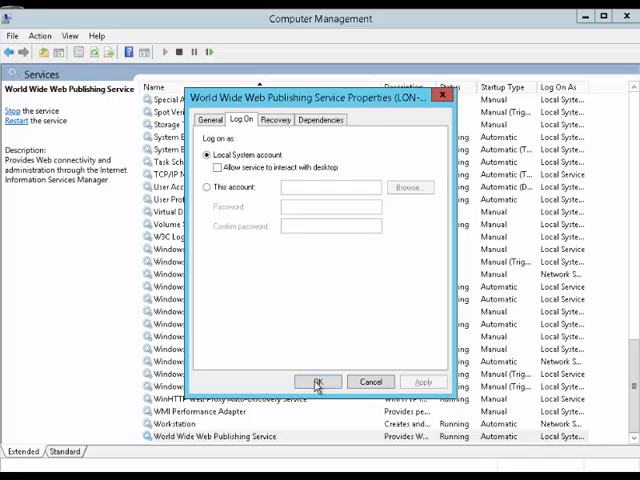
left_click(317, 381)
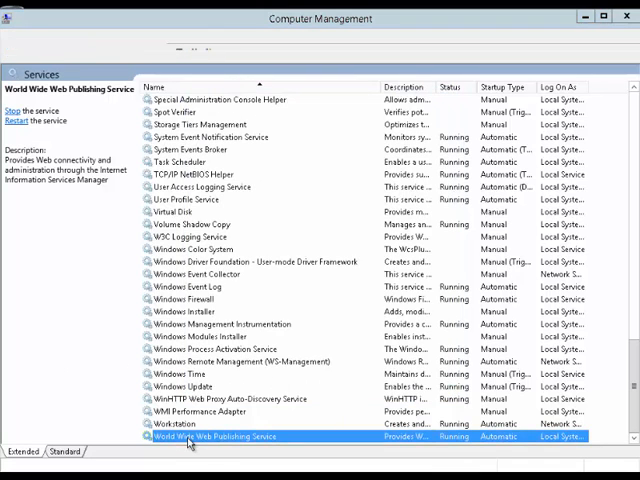
double_click(215, 435)
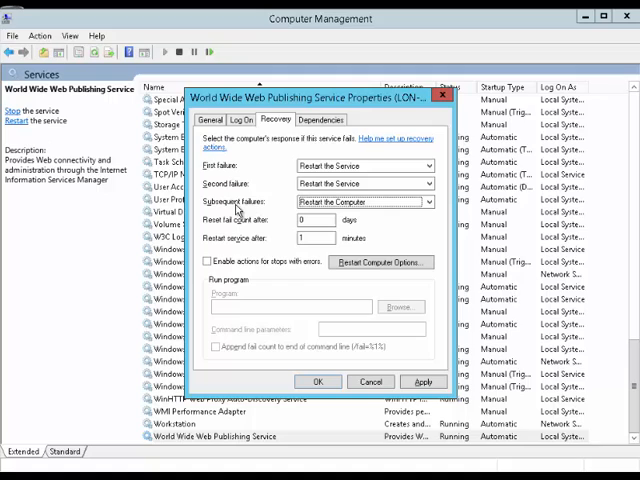
left_click(315, 220)
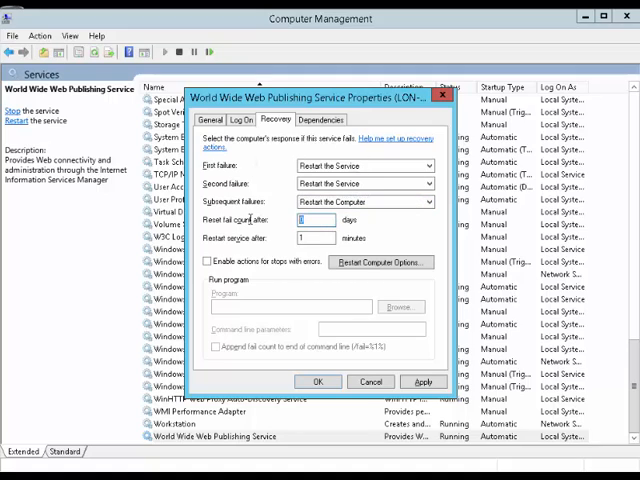